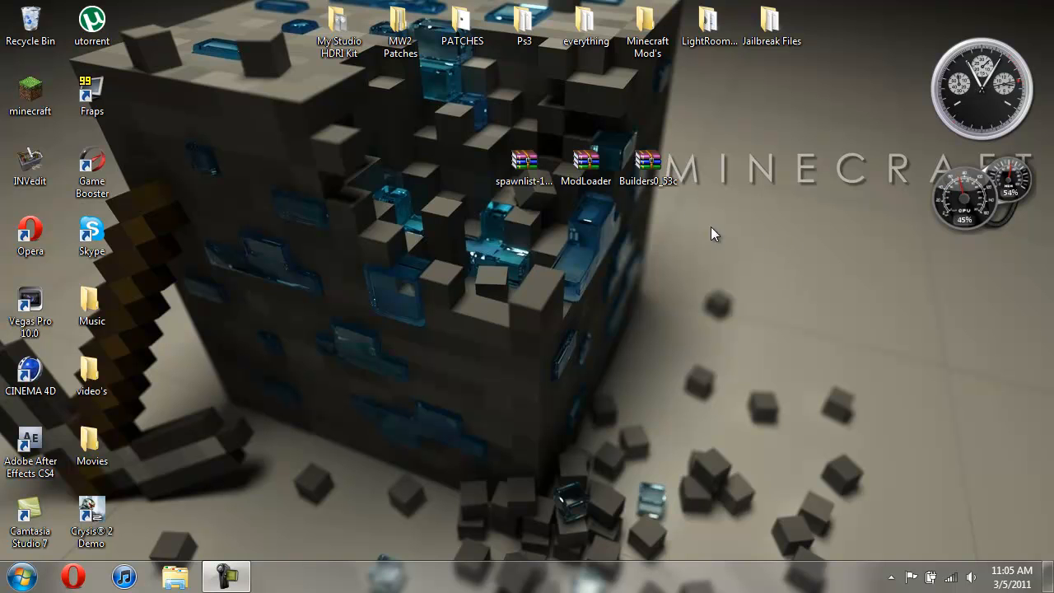
Launch Minecraft Beta 1.3_01 from the desktop shortcut and load a singleplayer world.
left_click(648, 164)
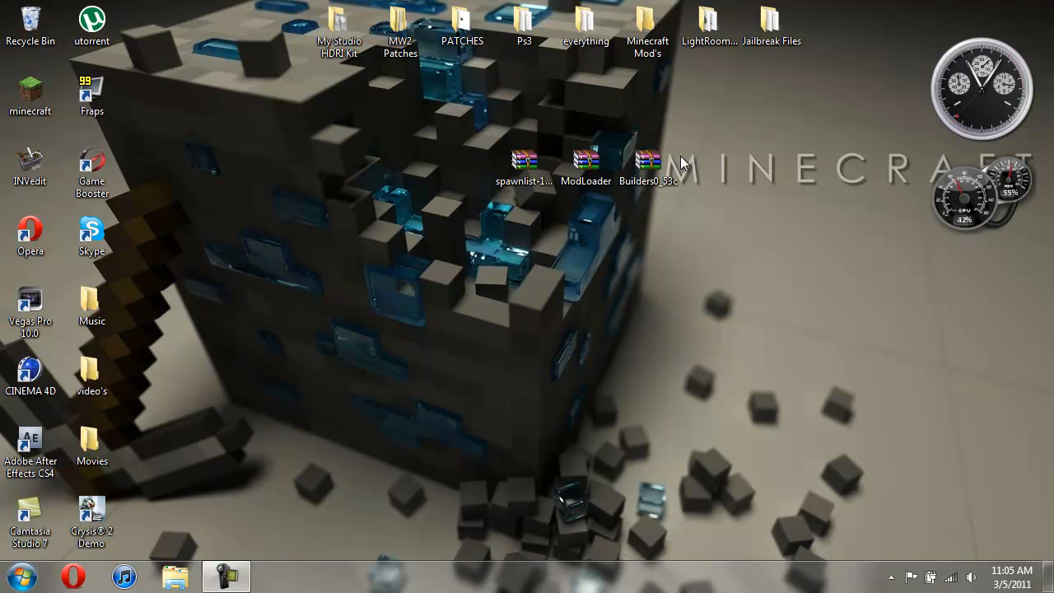
mouse_move(700, 219)
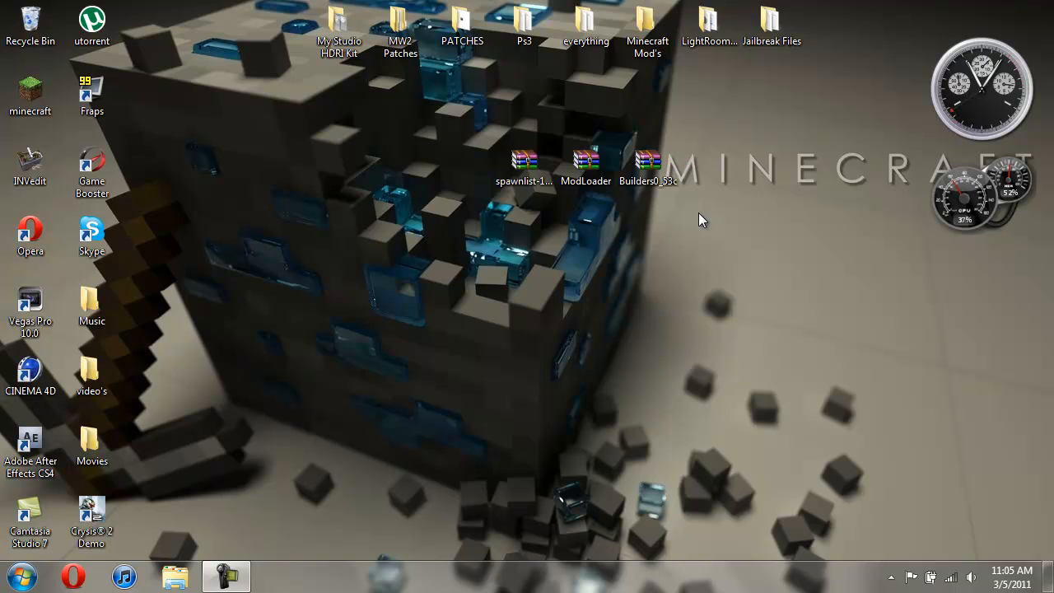
mouse_move(490, 223)
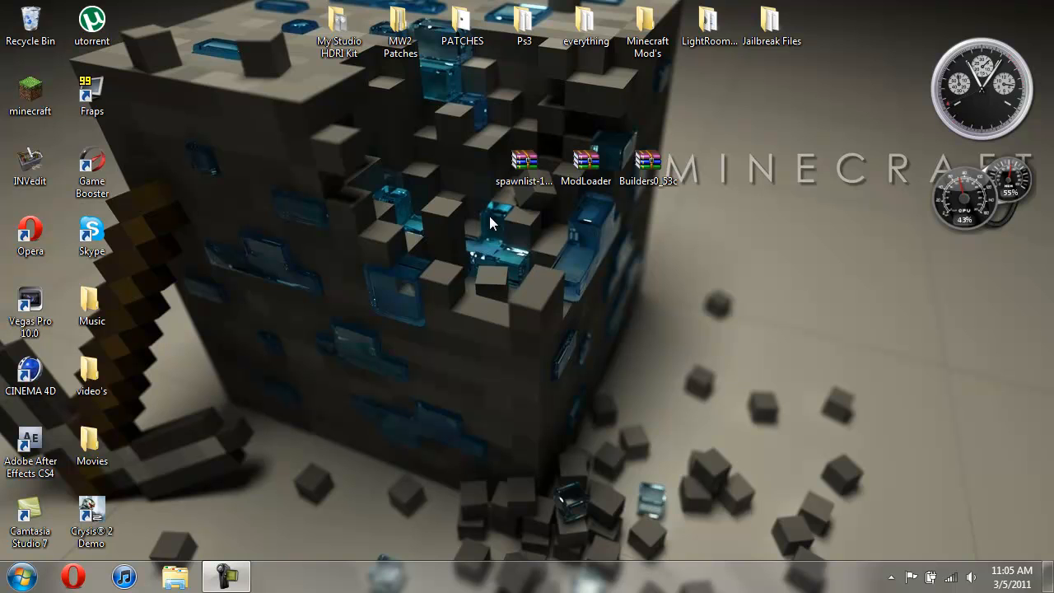
mouse_move(621, 206)
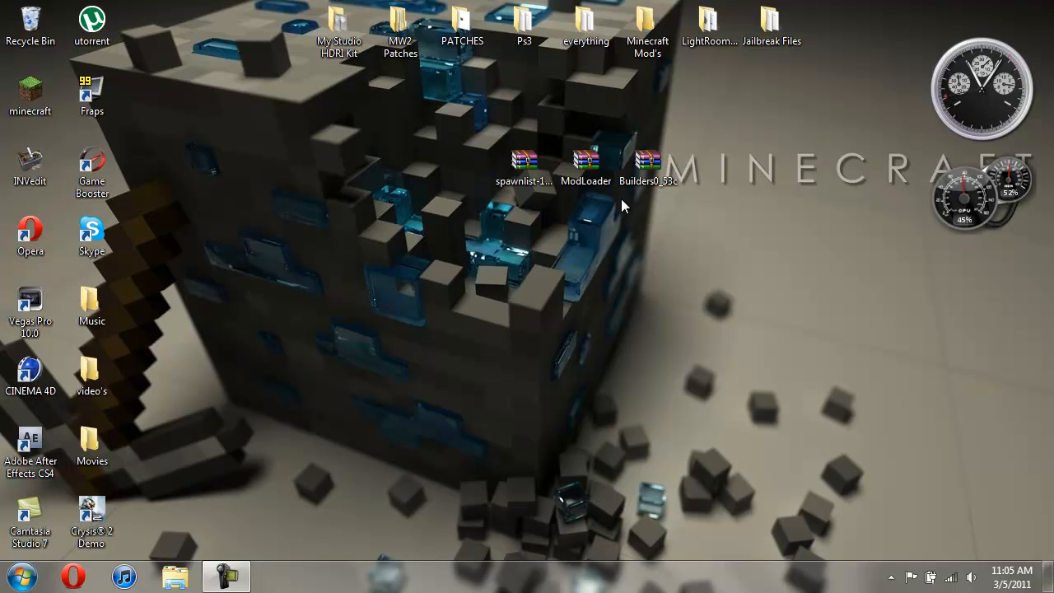
mouse_move(659, 206)
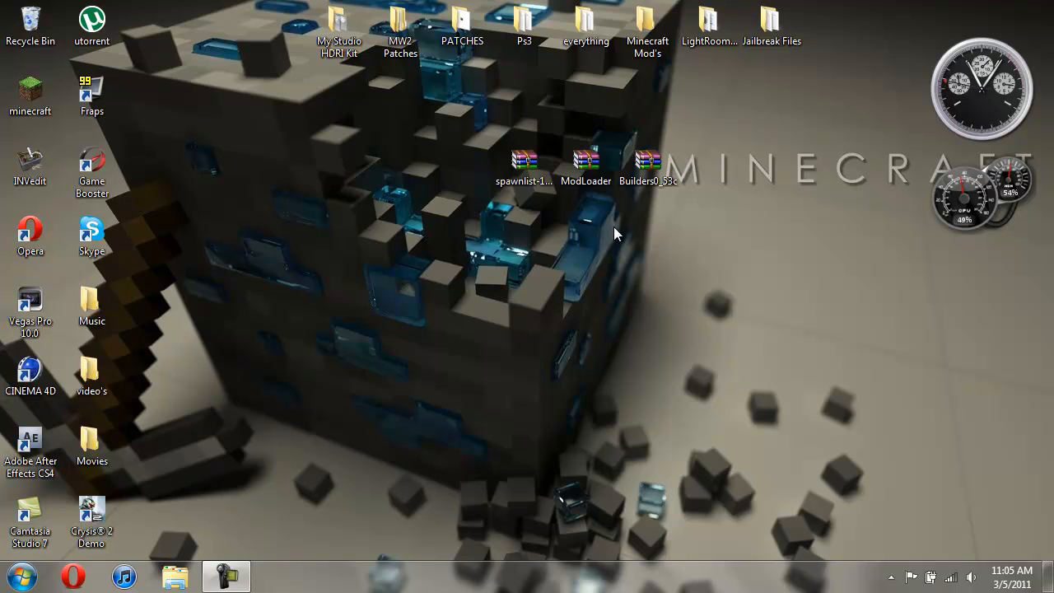
left_click(648, 160)
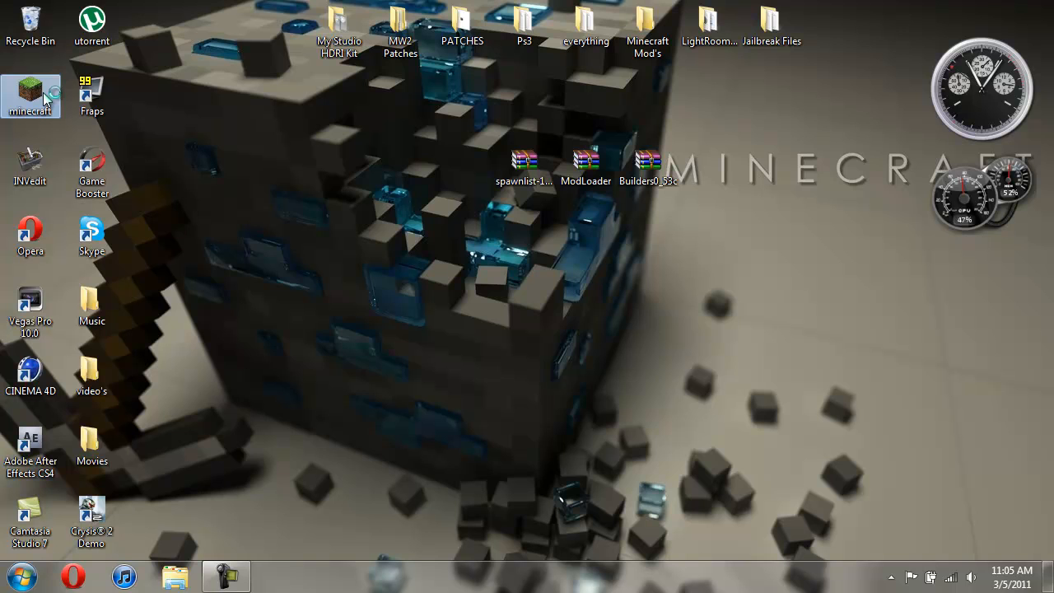
double_click(30, 91)
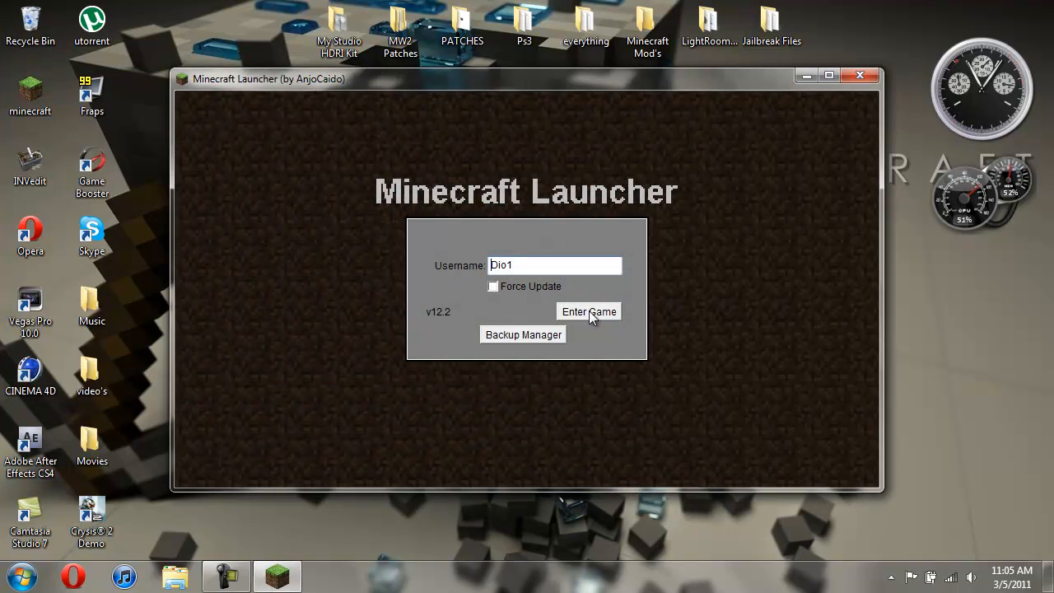
left_click(589, 311)
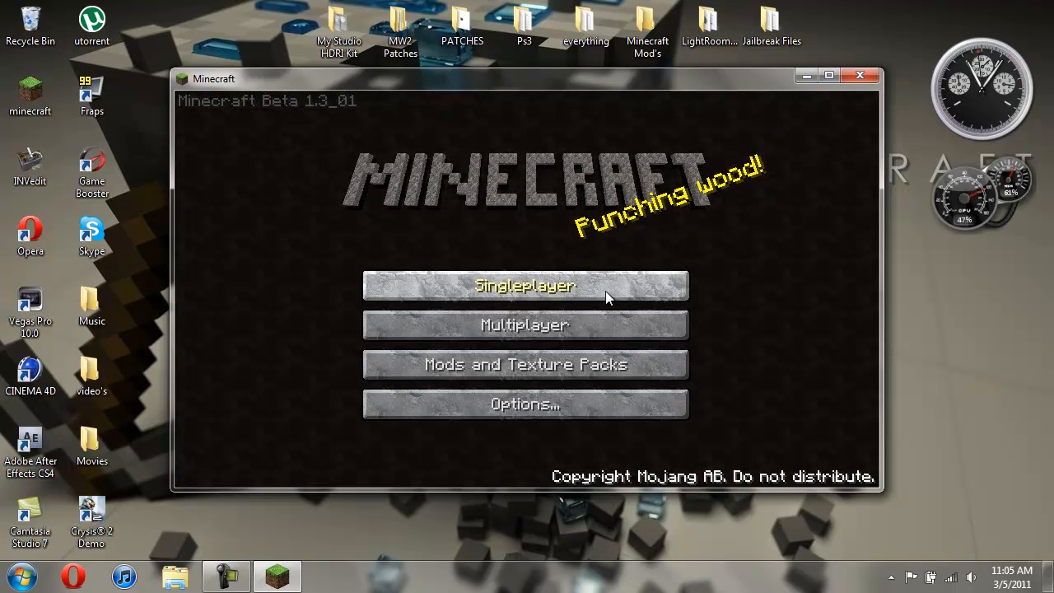
left_click(524, 284)
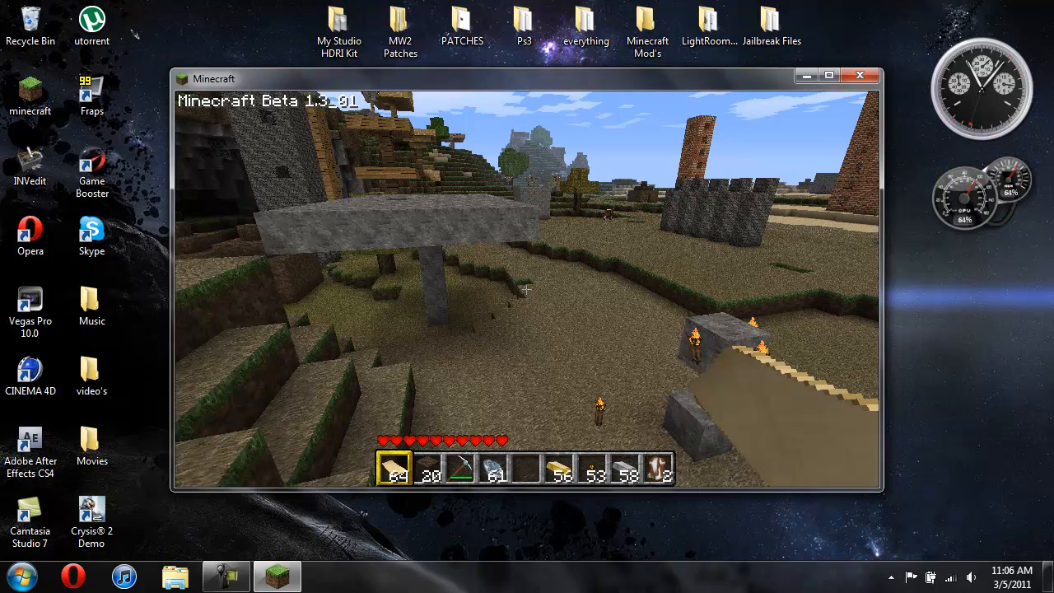
Change the difficulty from Peaceful to Easy in Options and resume play.
key("Escape")
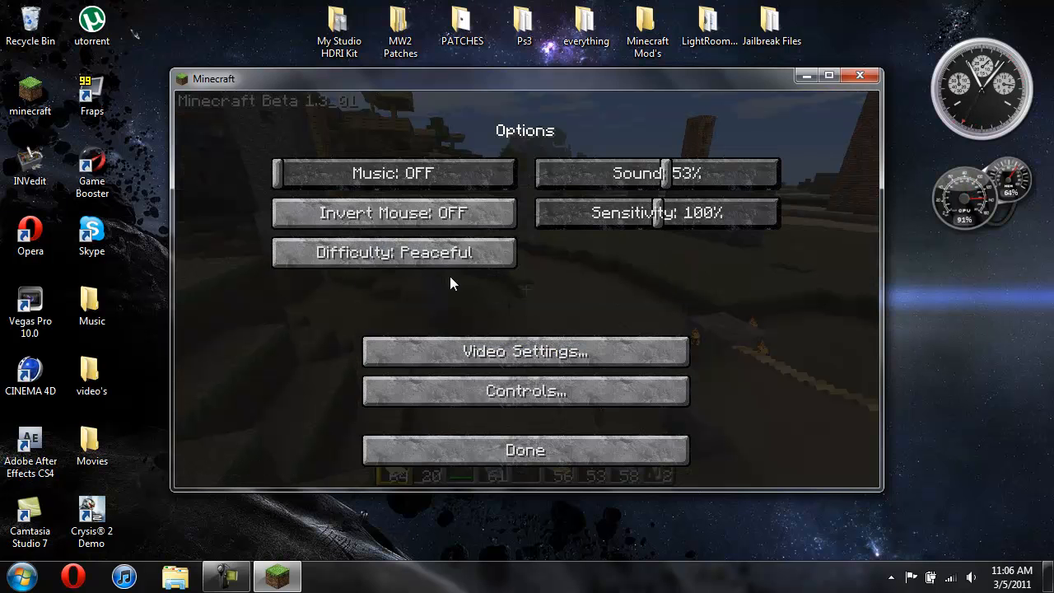
left_click(394, 252)
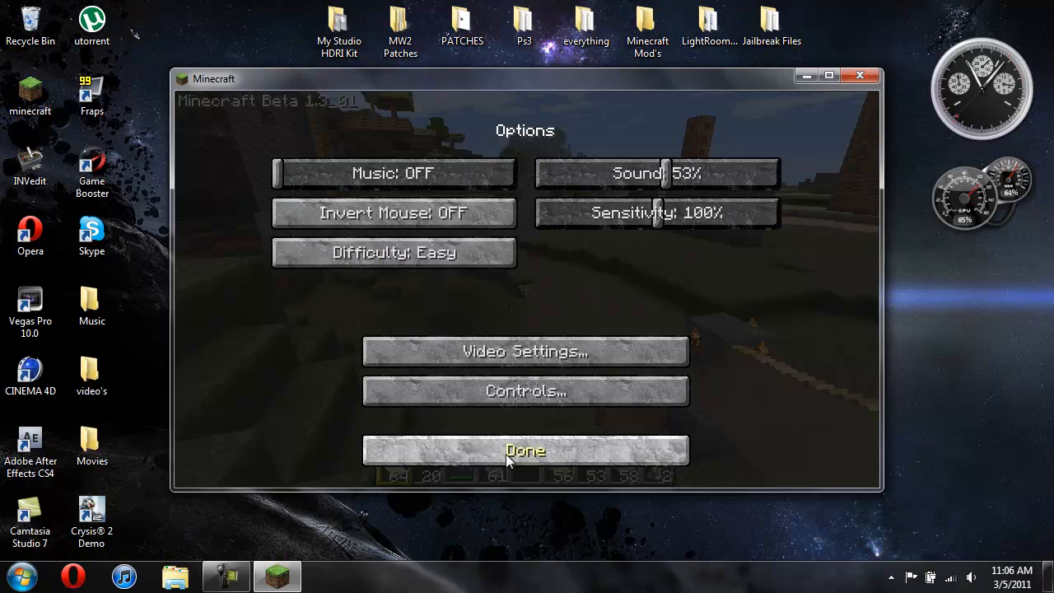
left_click(524, 450)
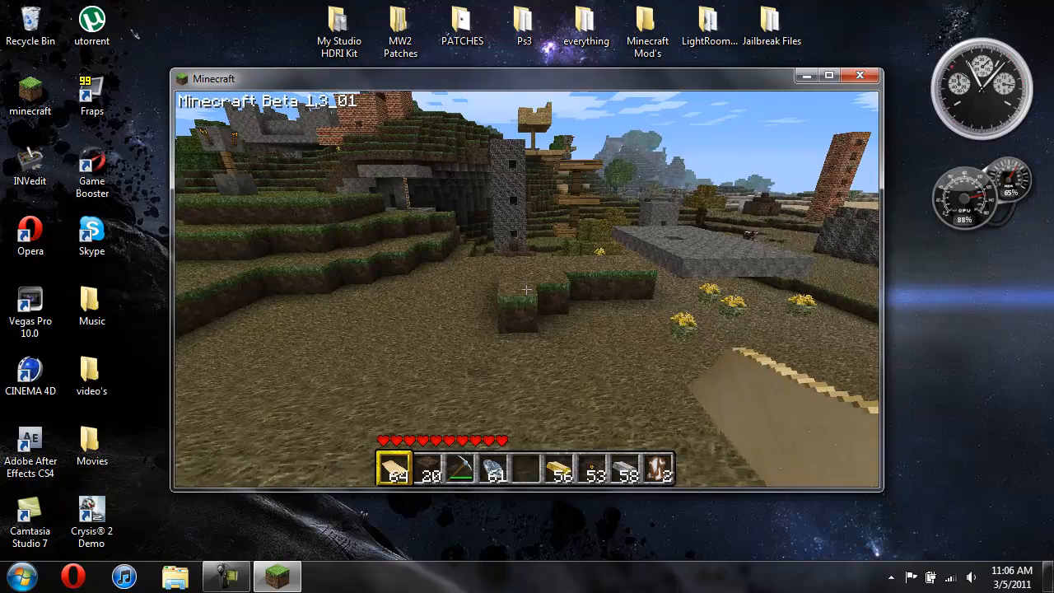
mouse_move(527, 289)
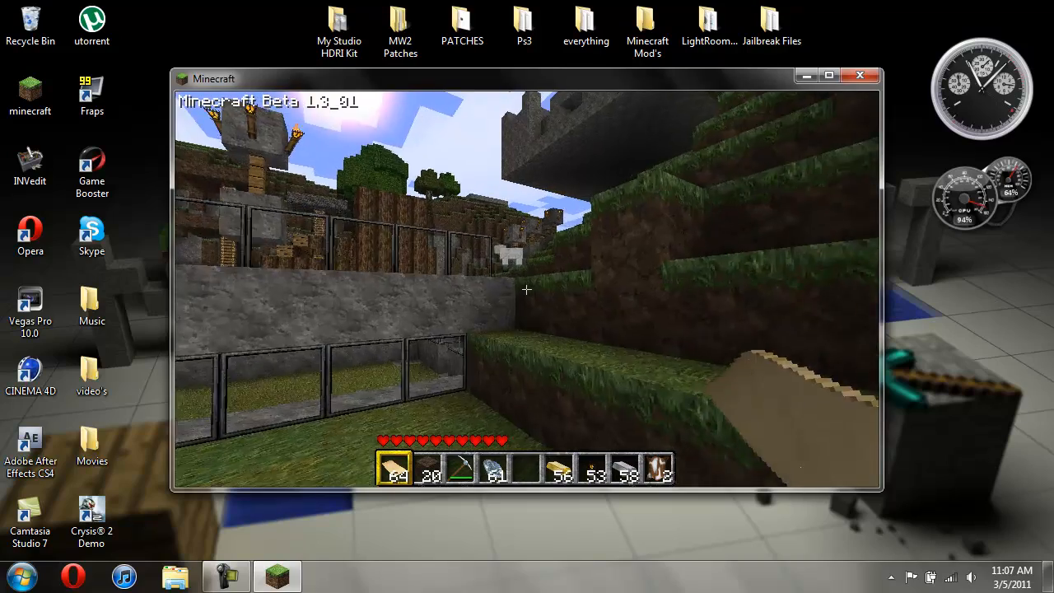
mouse_move(527, 289)
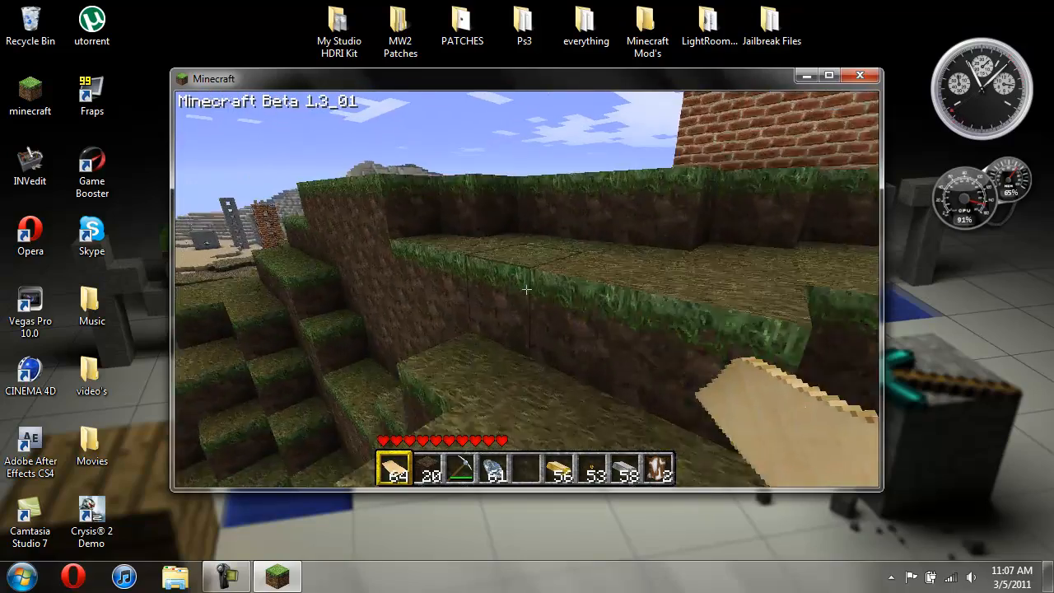
mouse_move(527, 289)
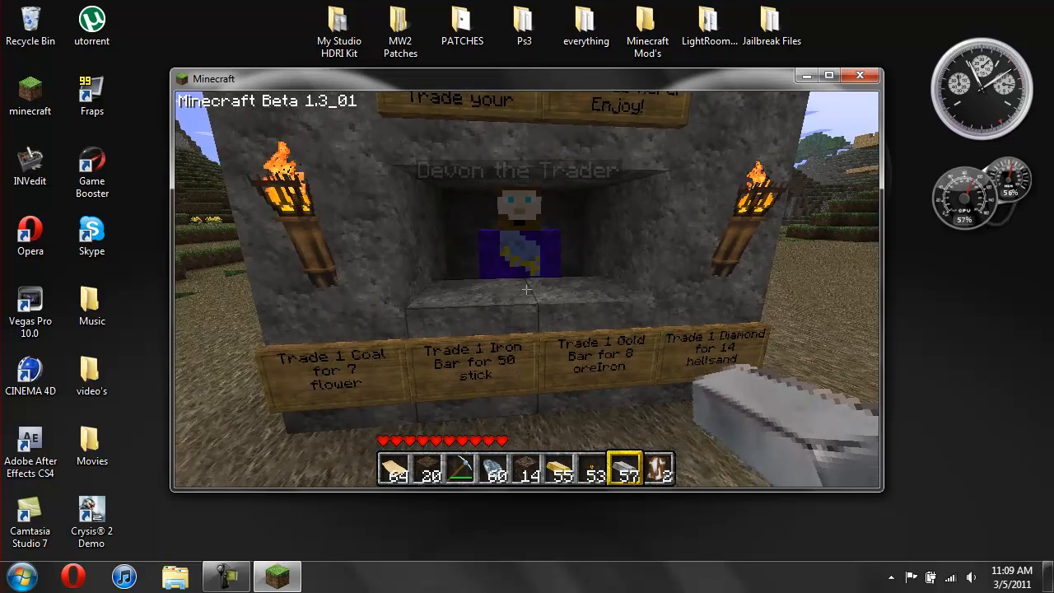
key("e")
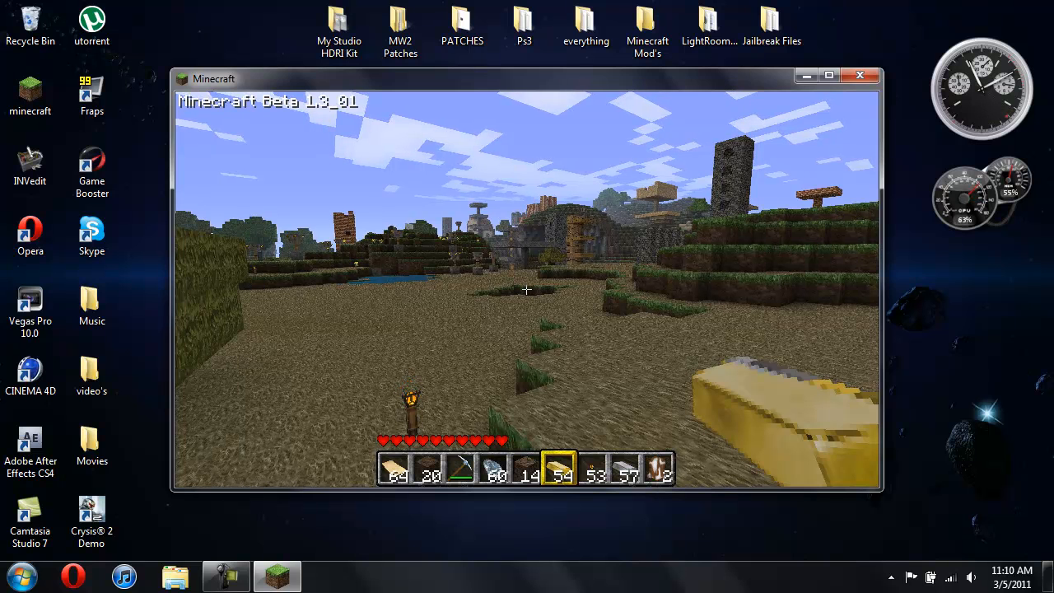
Quit Minecraft back to the desktop showing the three mod archives.
key("Escape")
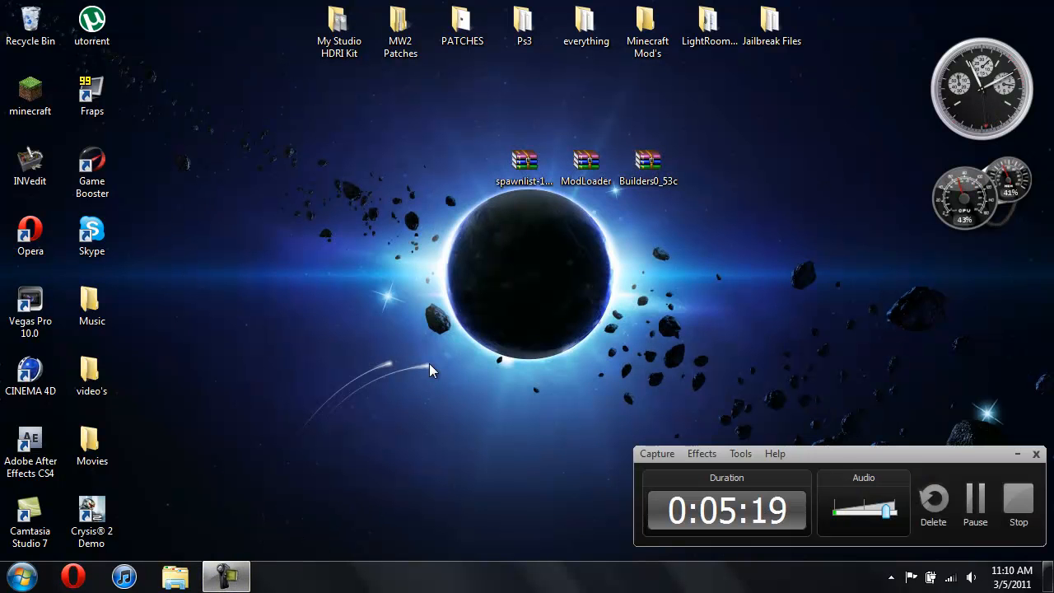
mouse_move(440, 298)
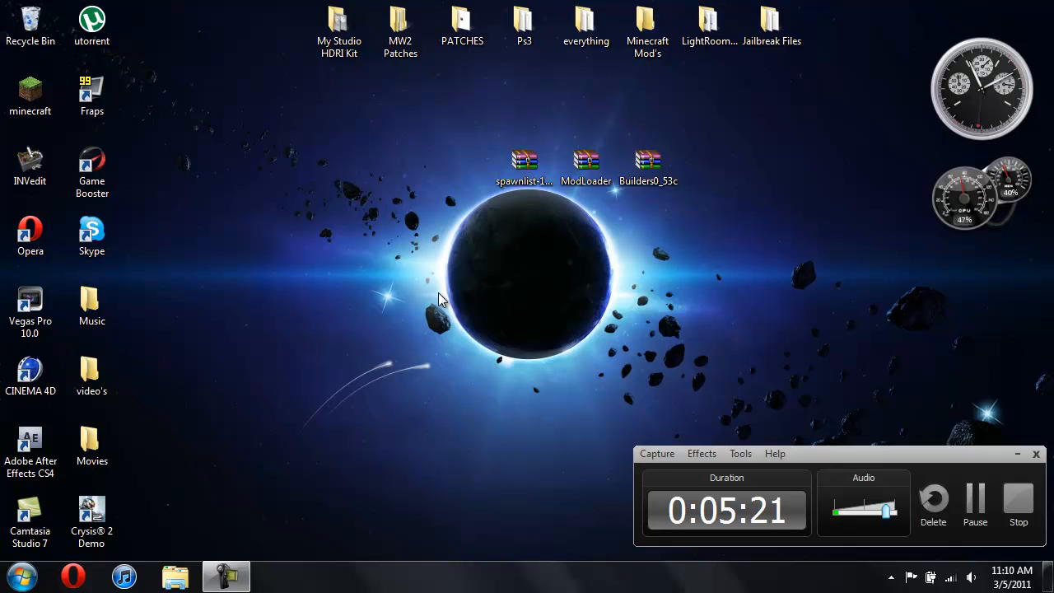
mouse_move(944, 443)
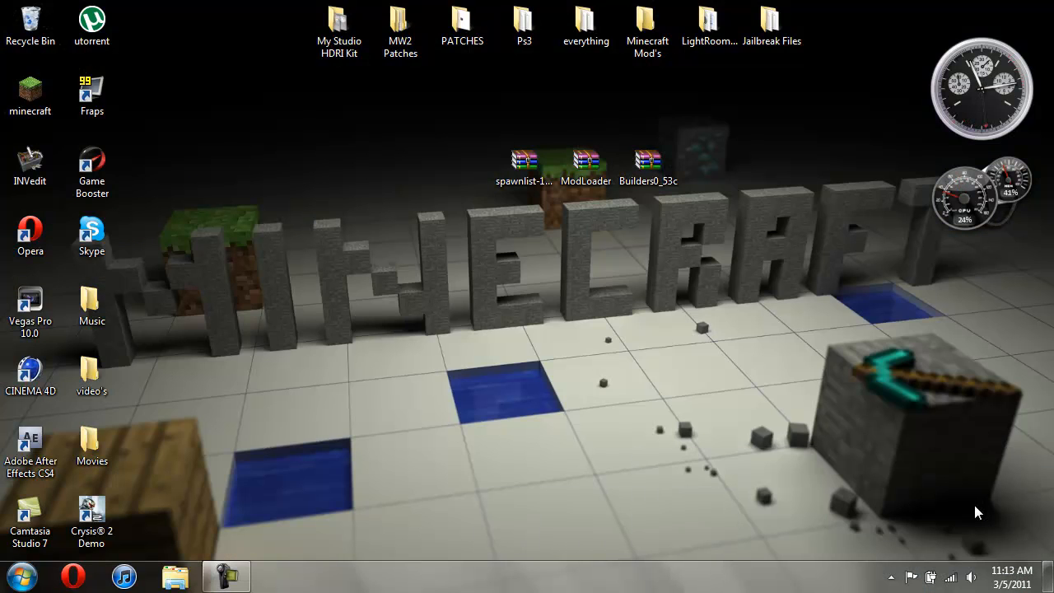
mouse_move(461, 463)
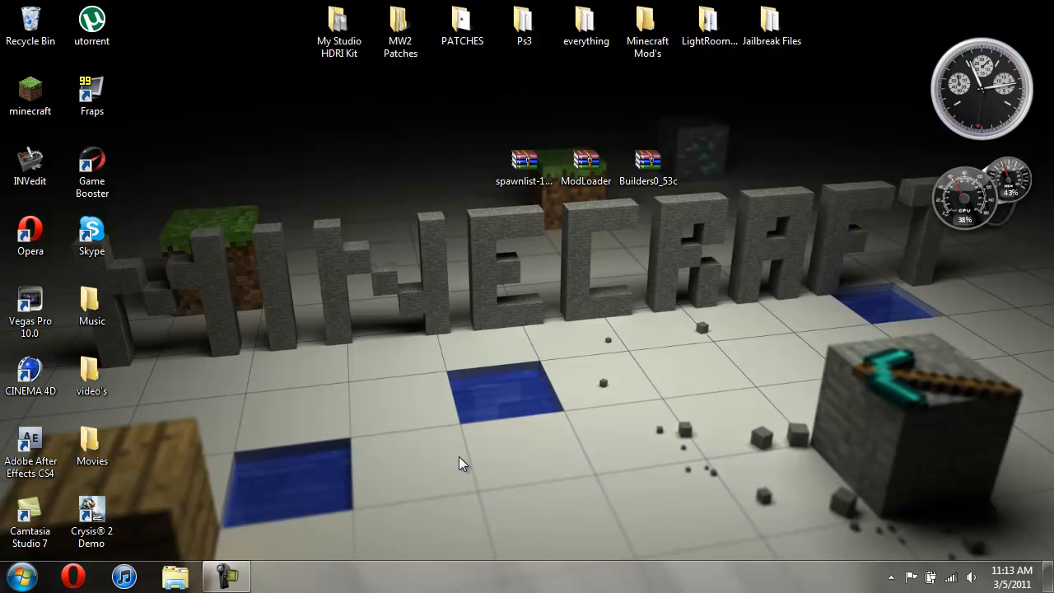
mouse_move(450, 342)
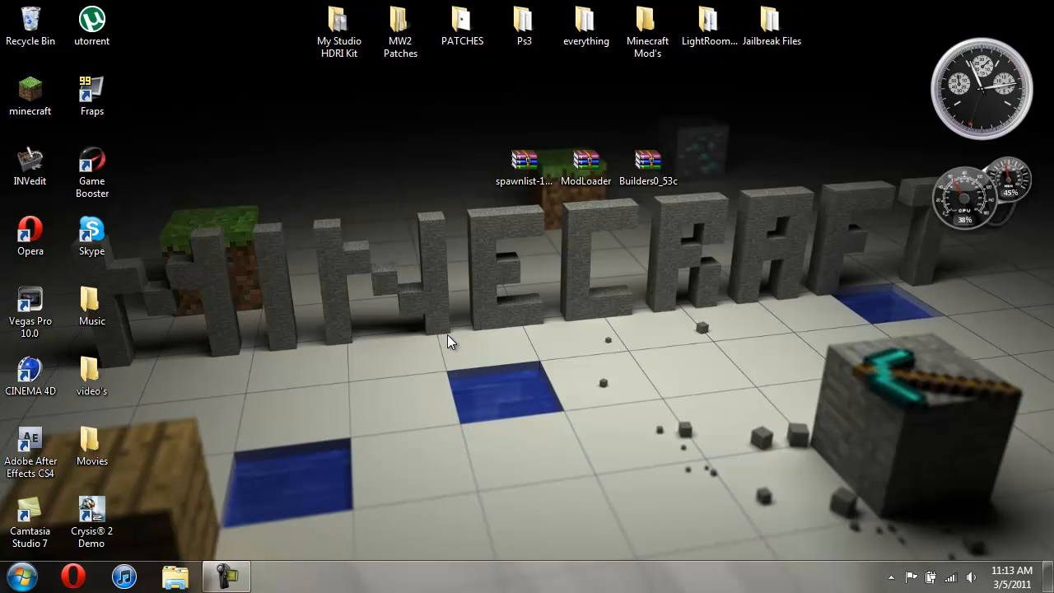
mouse_move(564, 198)
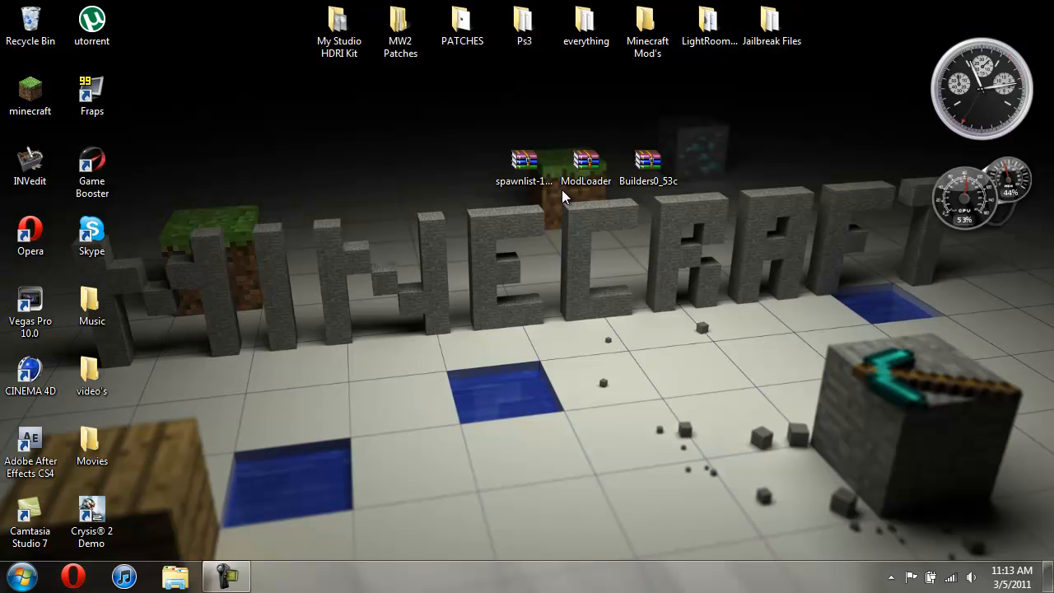
mouse_move(575, 208)
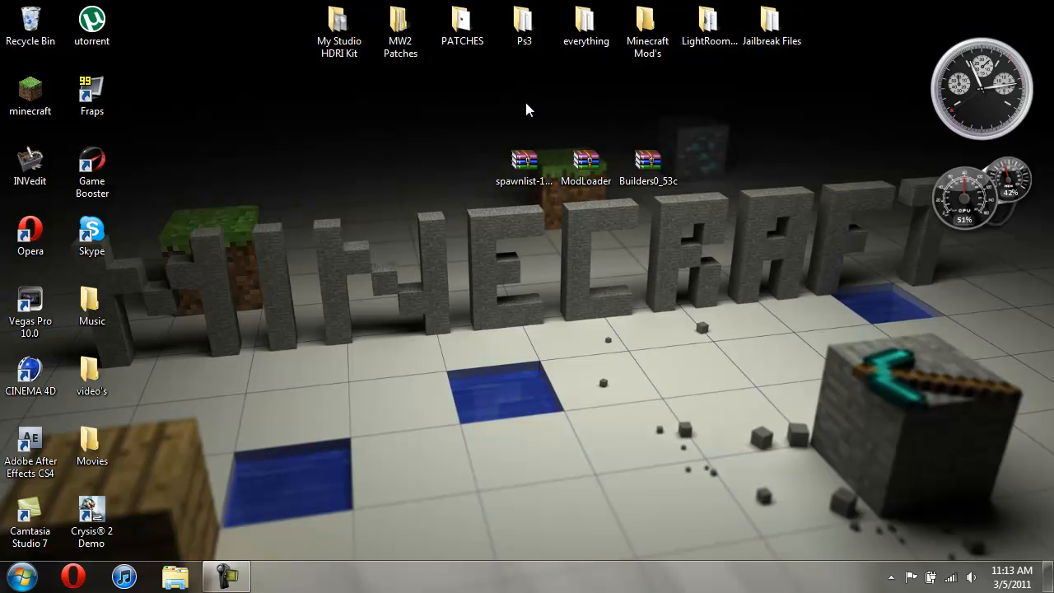
mouse_move(515, 135)
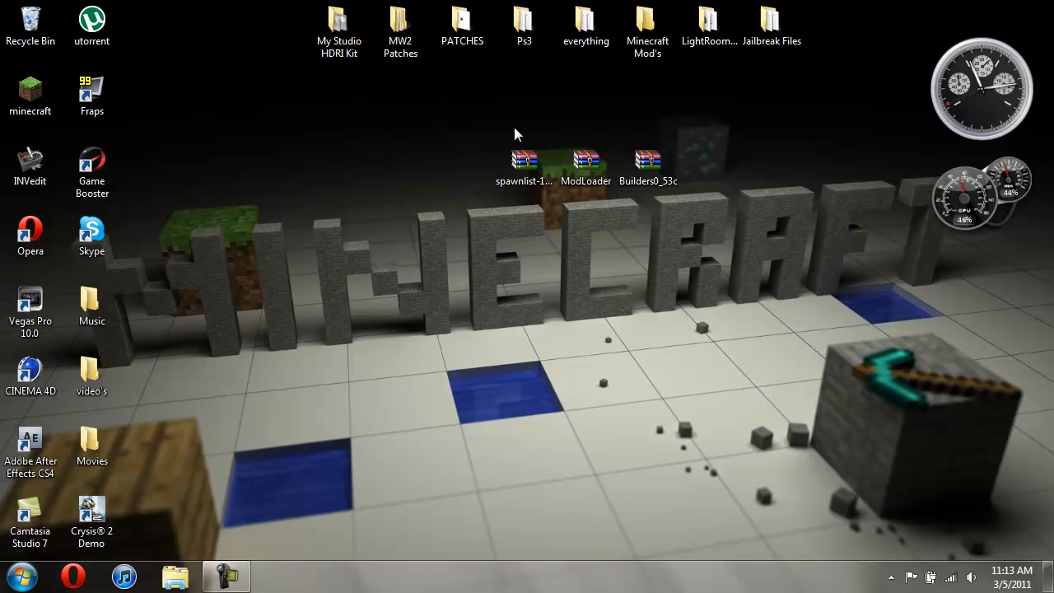
mouse_move(59, 121)
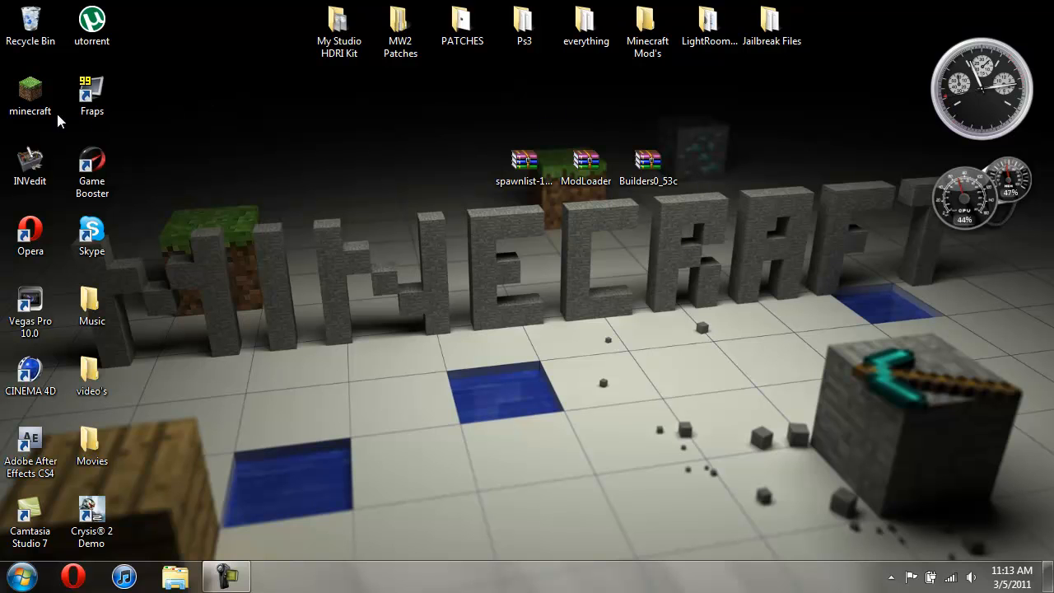
mouse_move(580, 202)
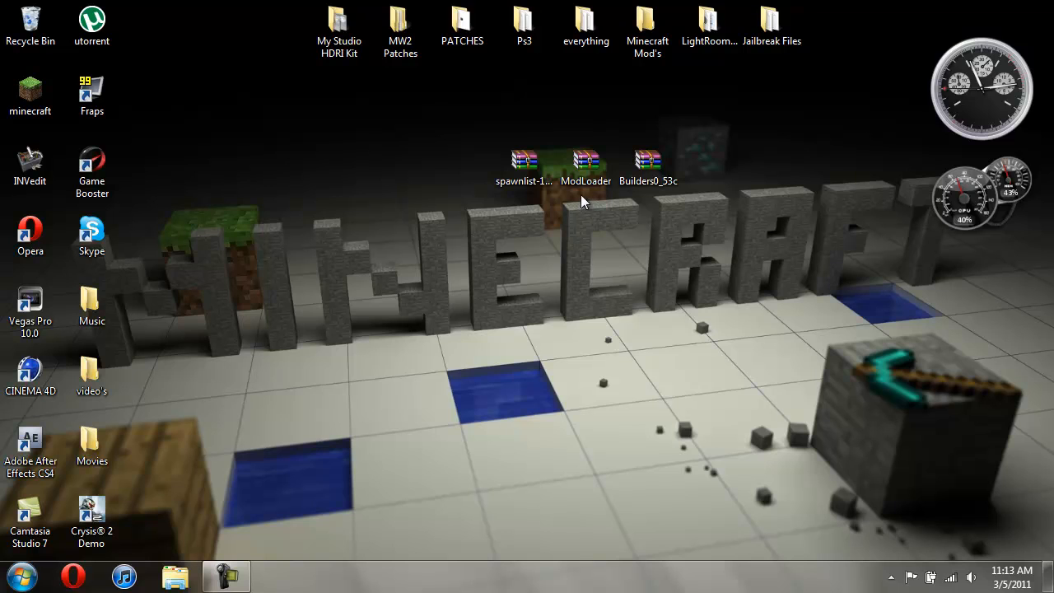
mouse_move(582, 197)
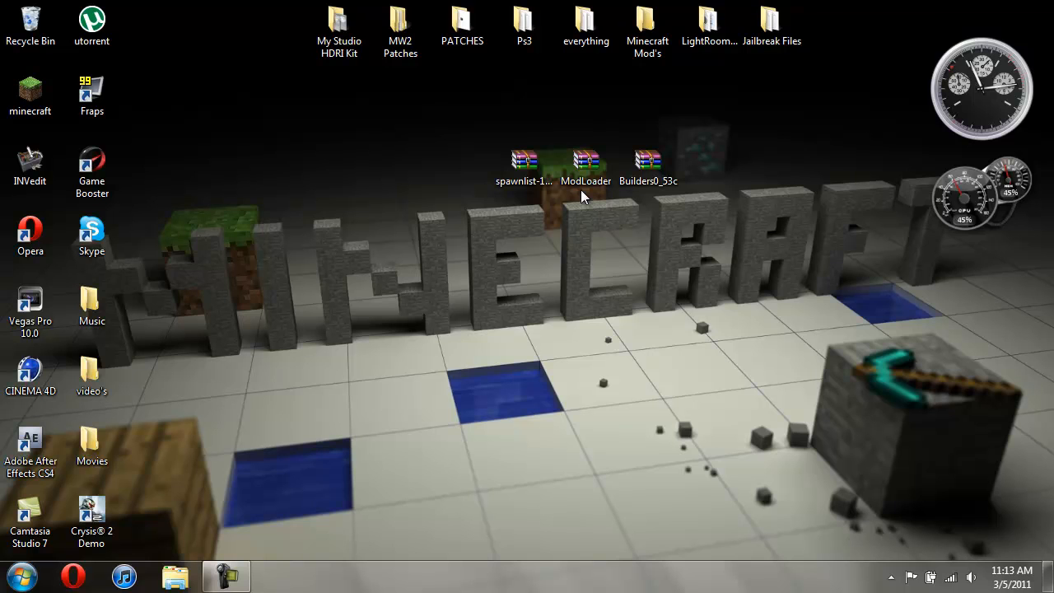
left_click(586, 164)
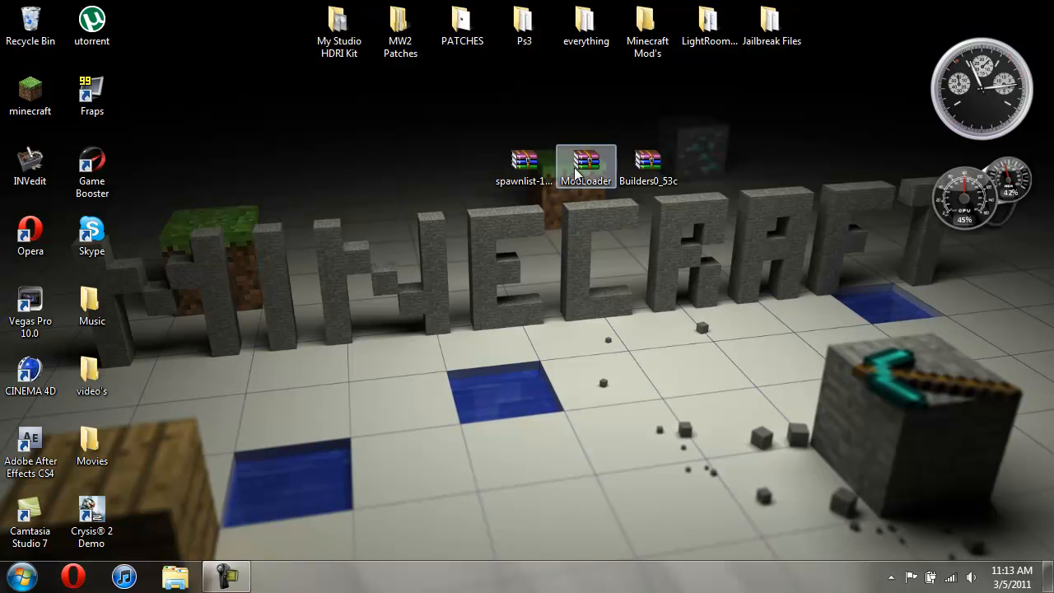
left_click(648, 164)
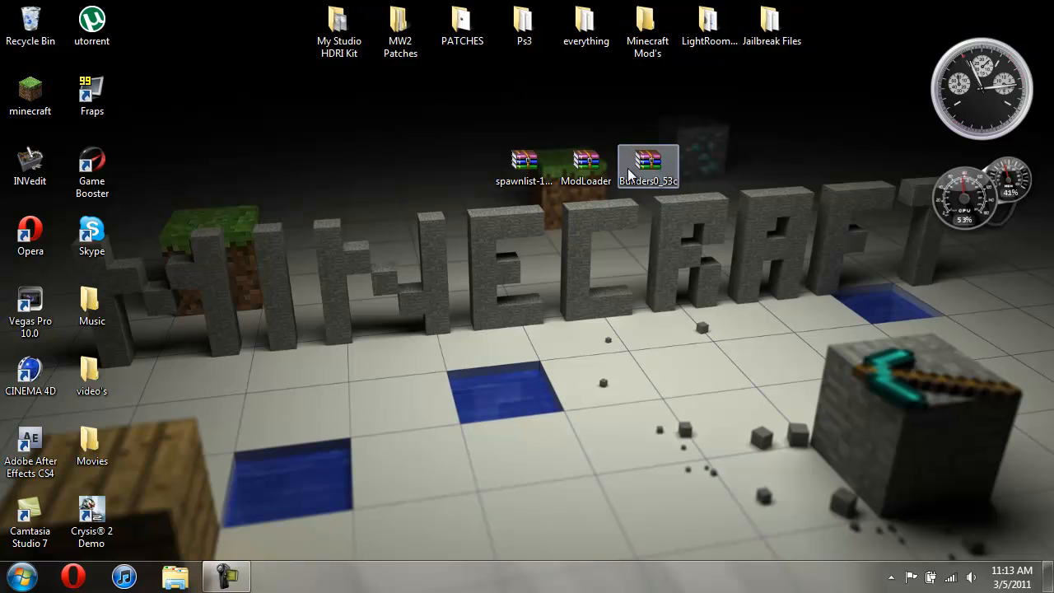
left_click(21, 575)
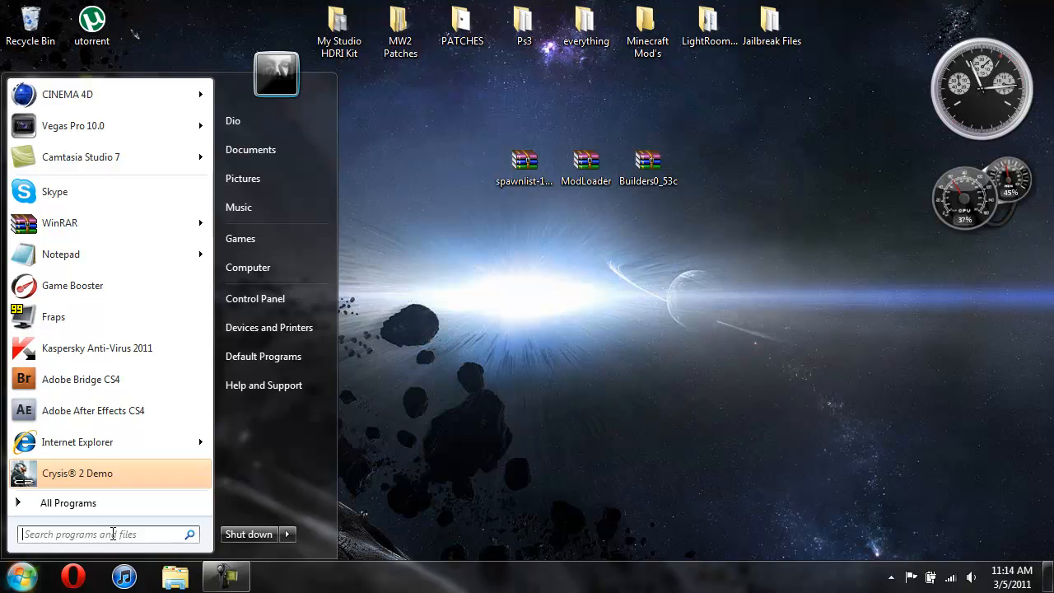
Search the Start menu for run and launch the Run dialog from the results.
type("%appdata")
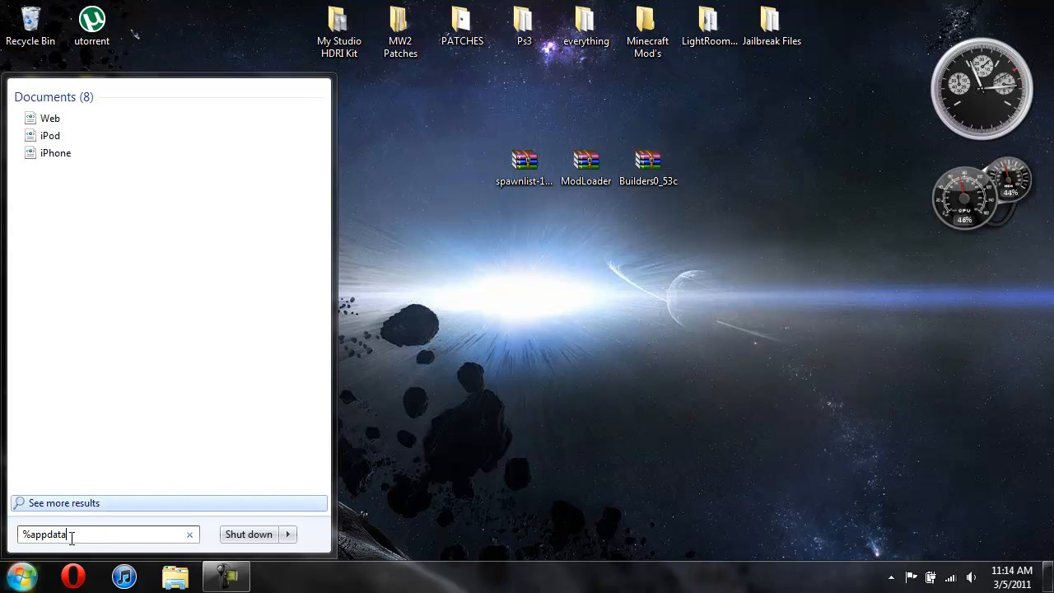
type("run")
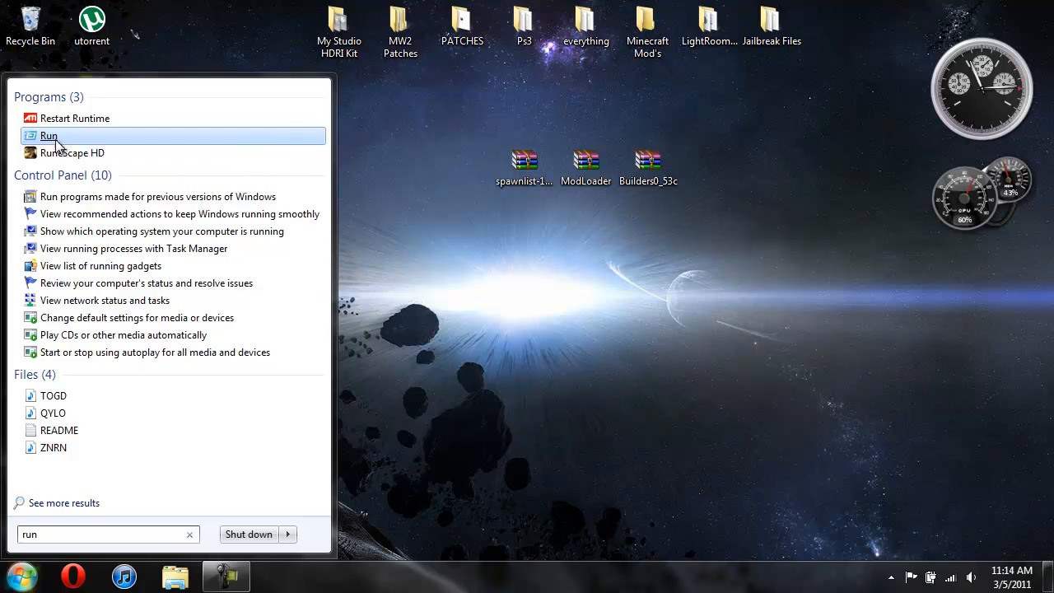
left_click(48, 135)
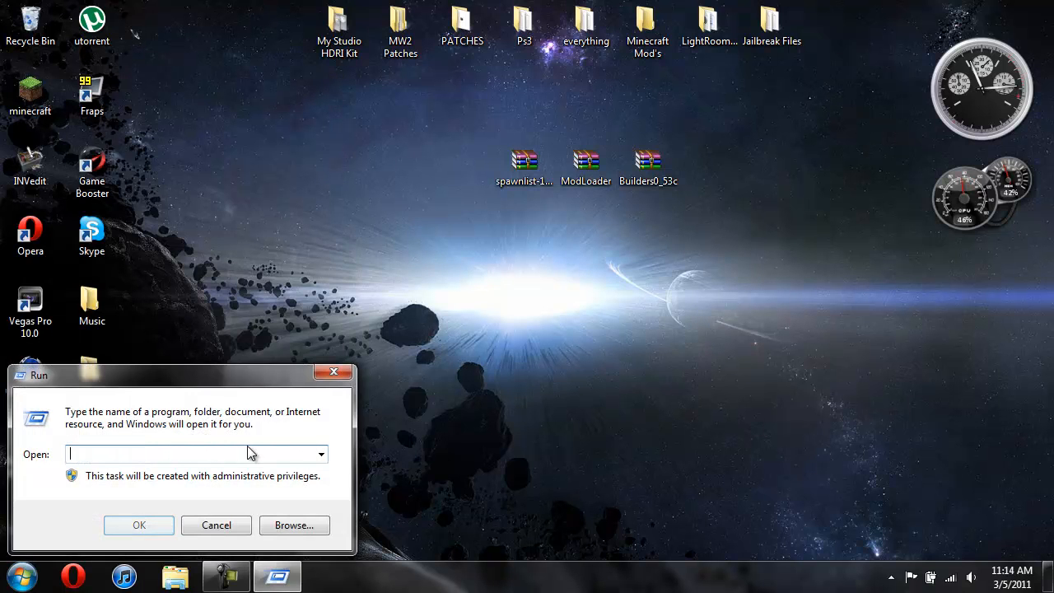
Run %appdata% to open the Roaming folder containing .minecraft.
type("%appdata%")
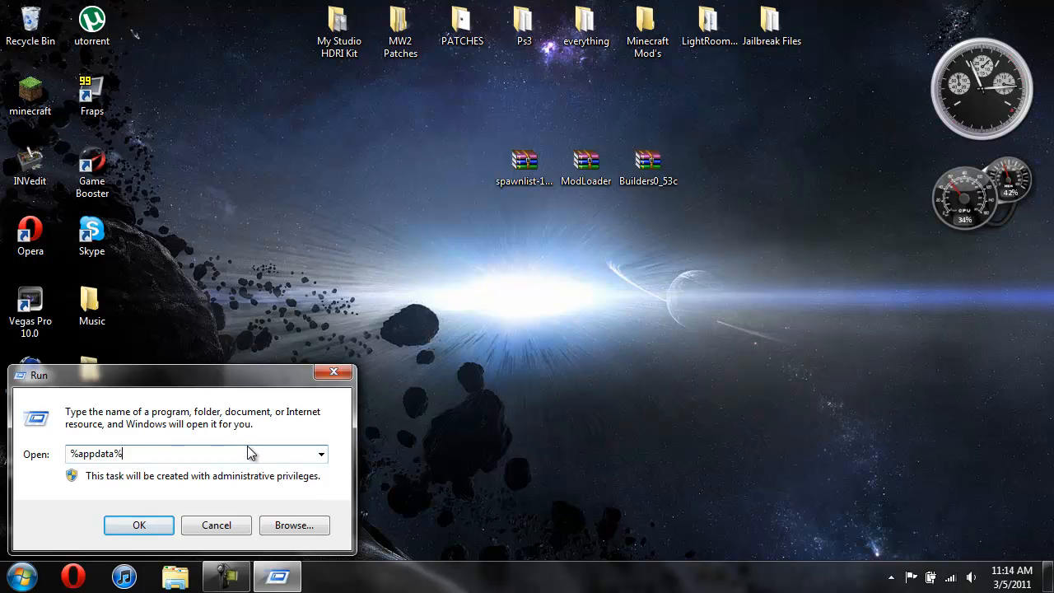
left_click(138, 525)
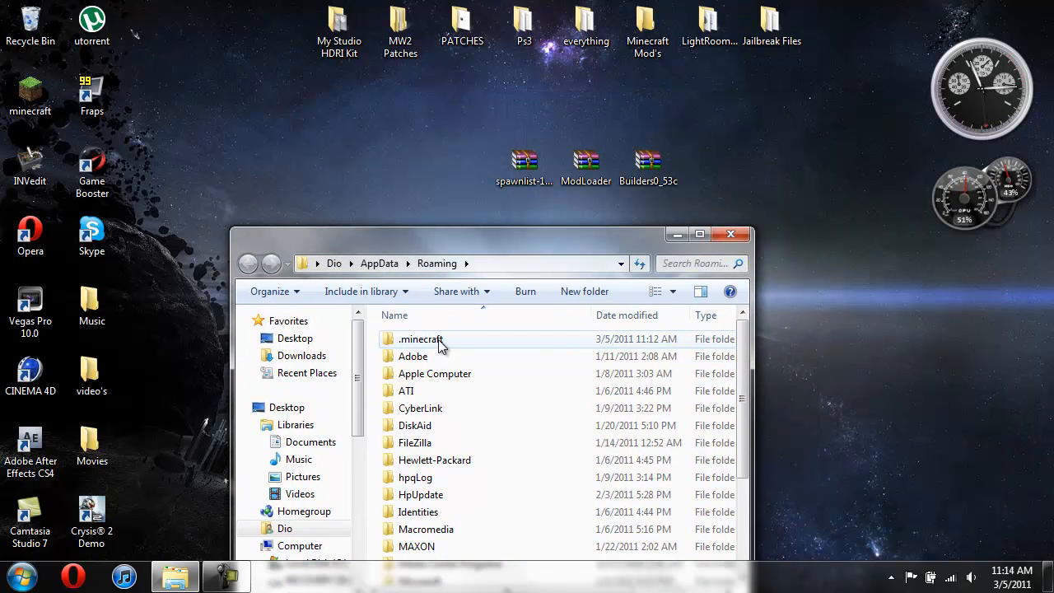
Browse into .minecraft\bin and bring up the context actions for the minecraft jar.
double_click(420, 338)
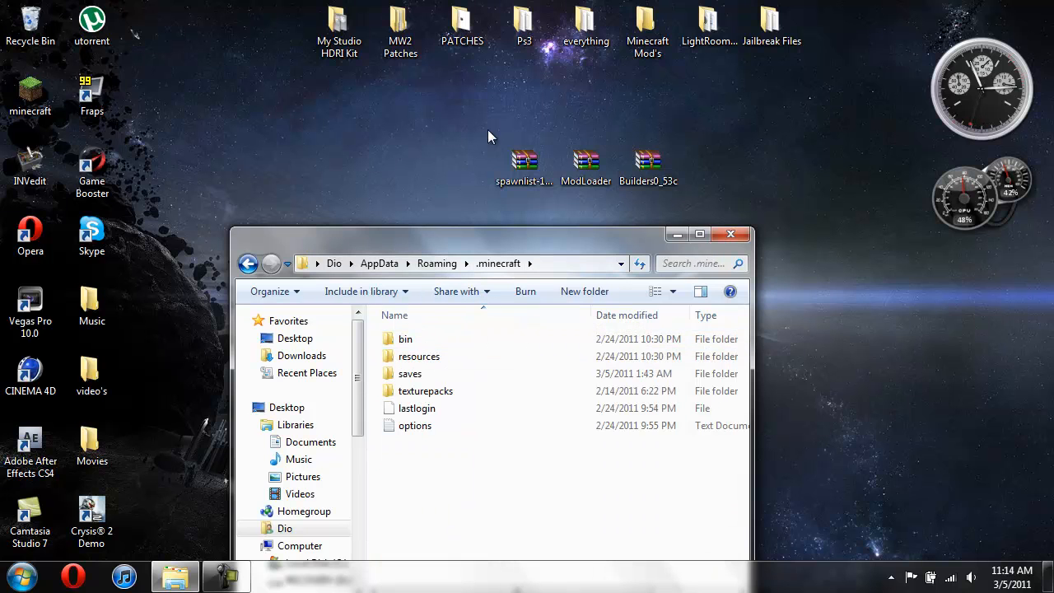
mouse_move(718, 171)
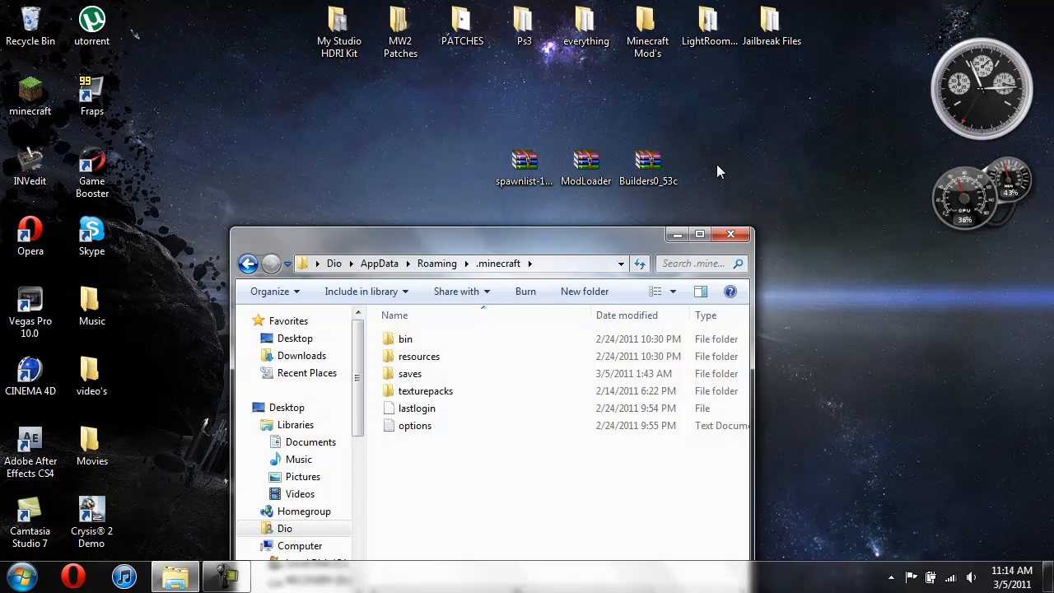
mouse_move(458, 344)
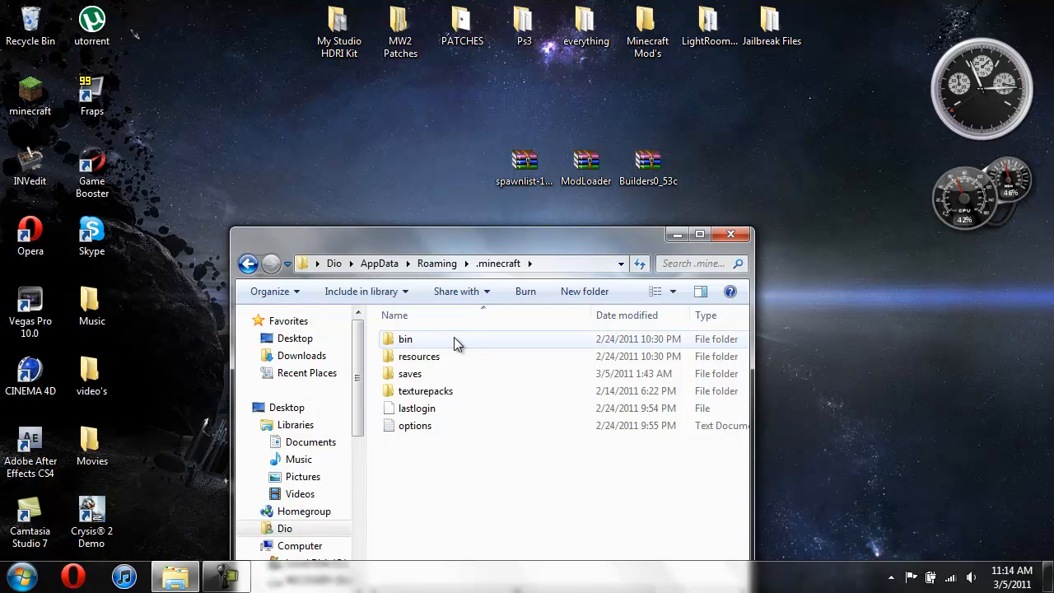
double_click(405, 339)
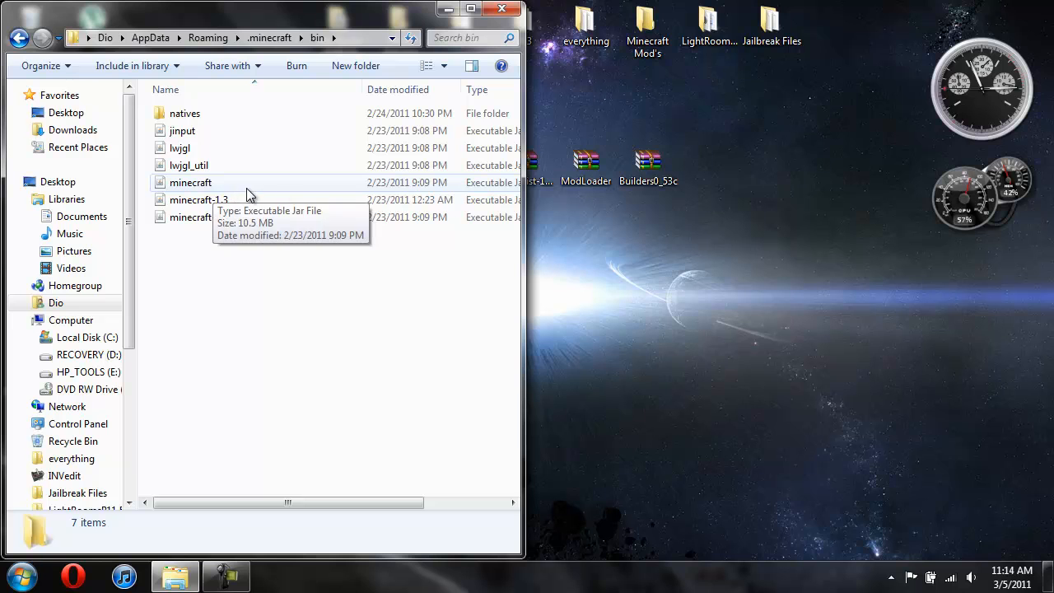
mouse_move(287, 195)
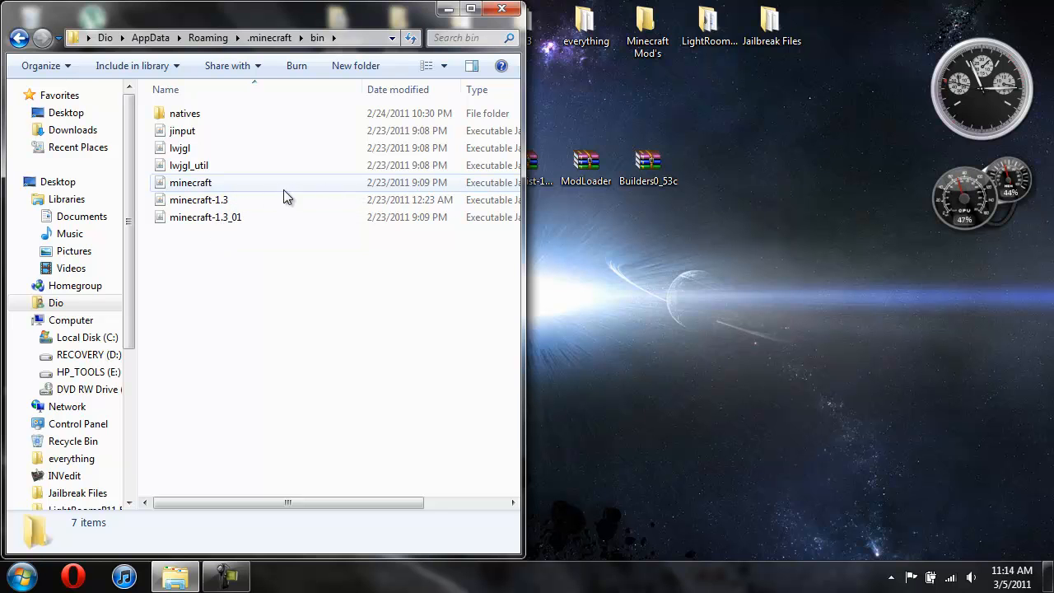
left_click(190, 182)
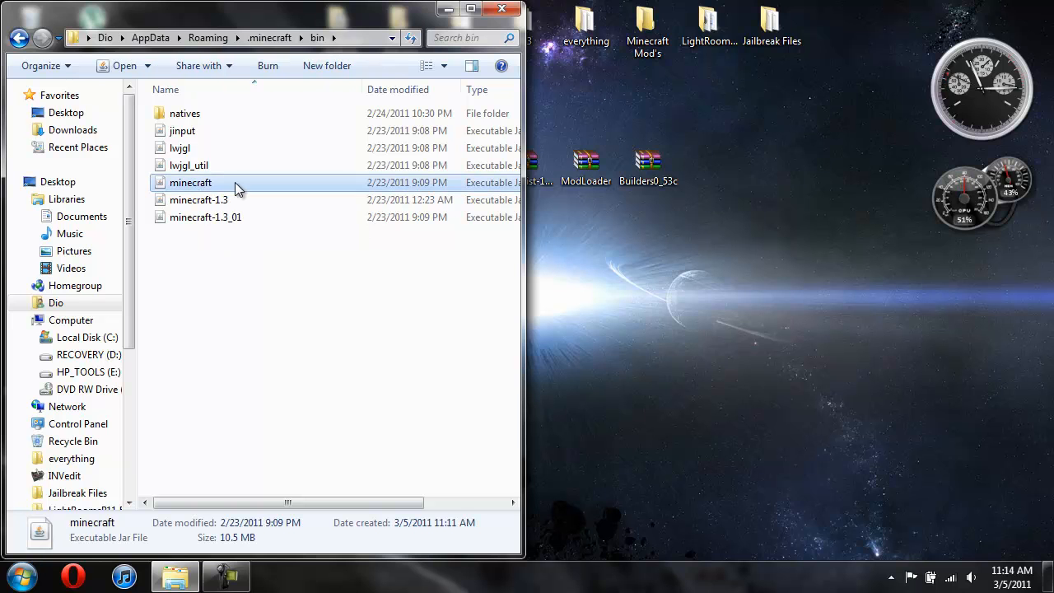
right_click(190, 182)
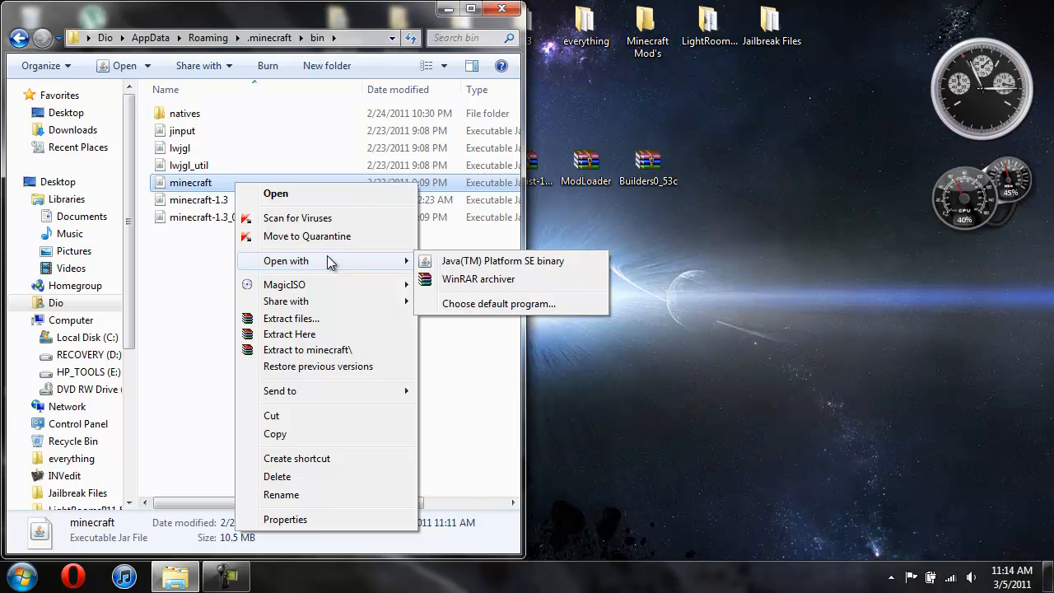
mouse_move(477, 279)
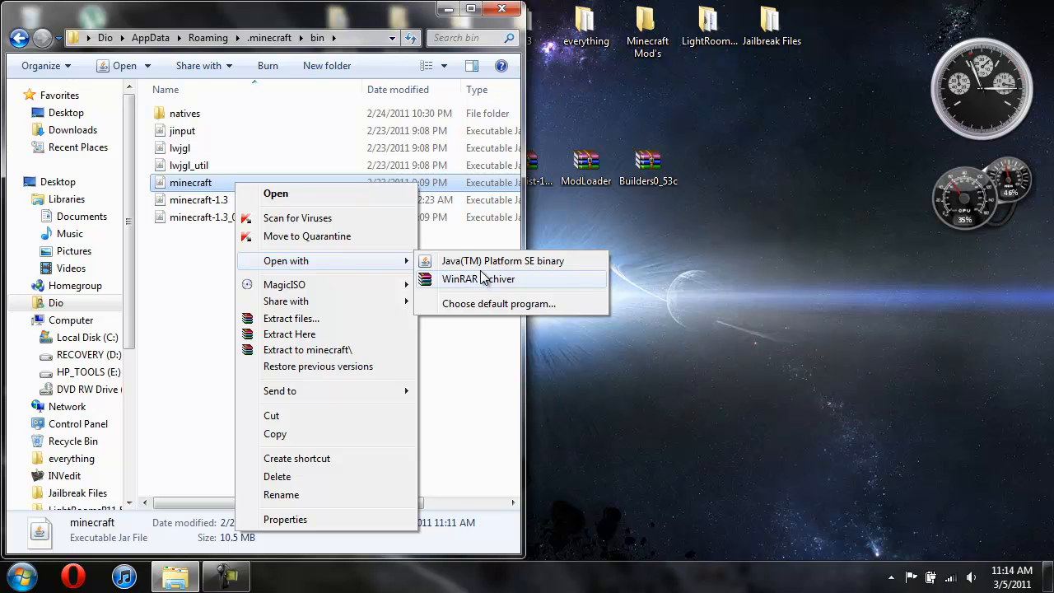
Open minecraft.jar as an archive in WinRAR alongside the spawnlist-1.3v1 zip.
left_click(478, 279)
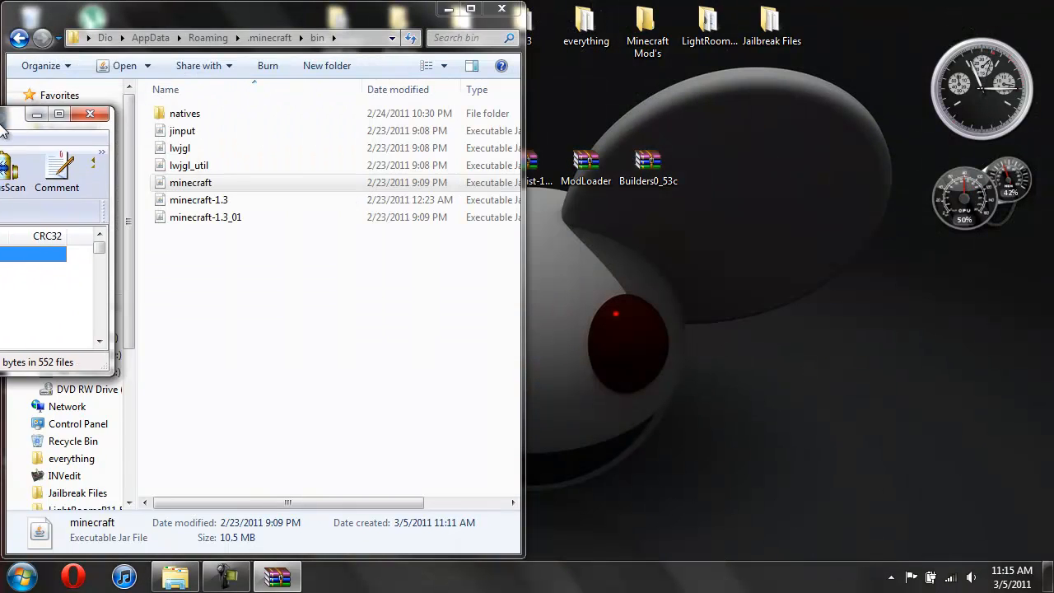
double_click(190, 182)
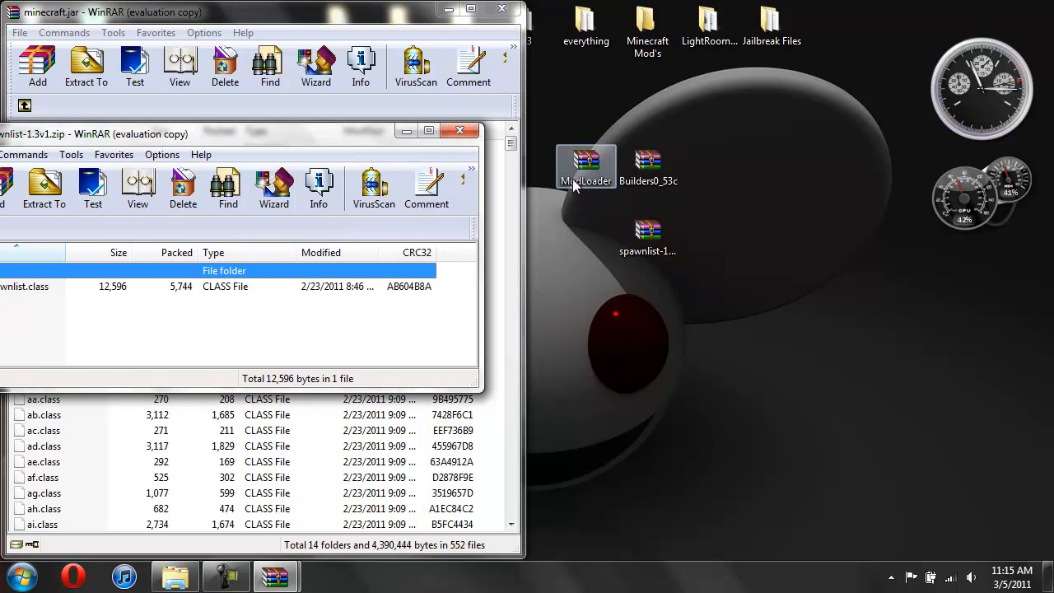
Add spawnlist.class and the ModLoader classes into minecraft.jar, reaching 556 files.
double_click(647, 235)
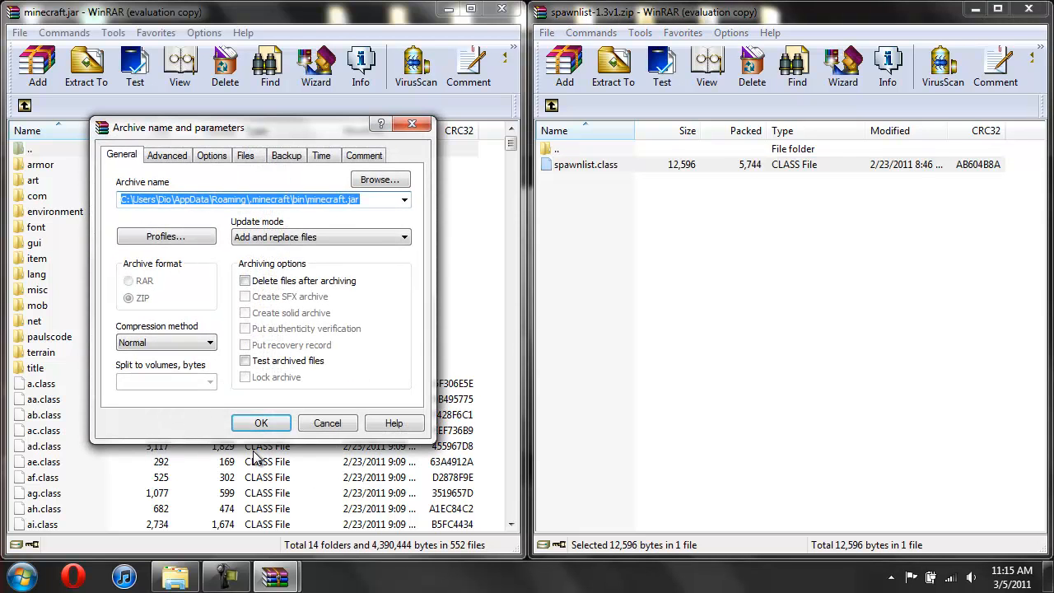
left_click(261, 423)
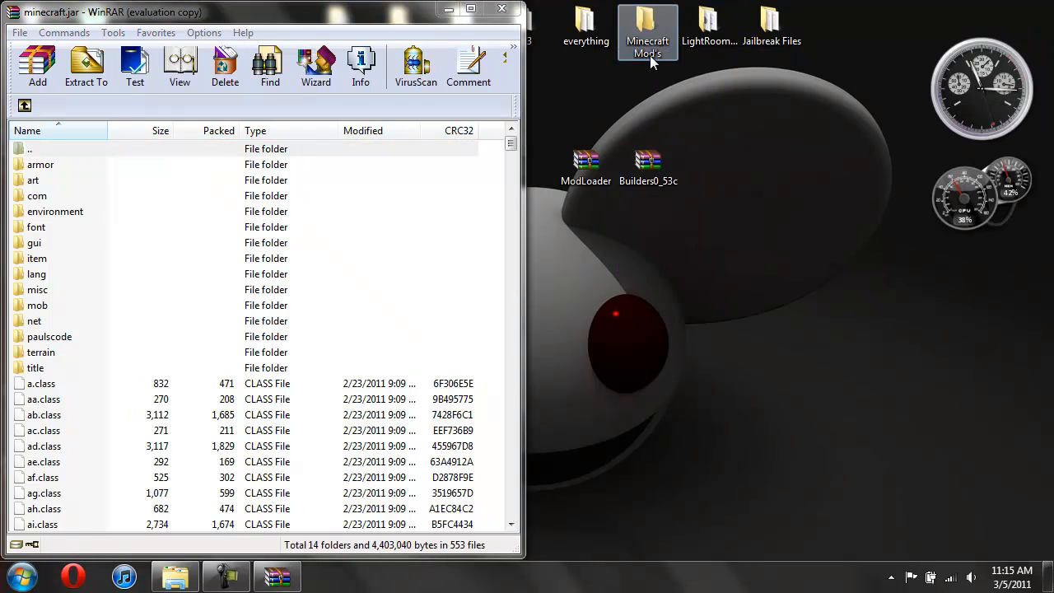
double_click(585, 165)
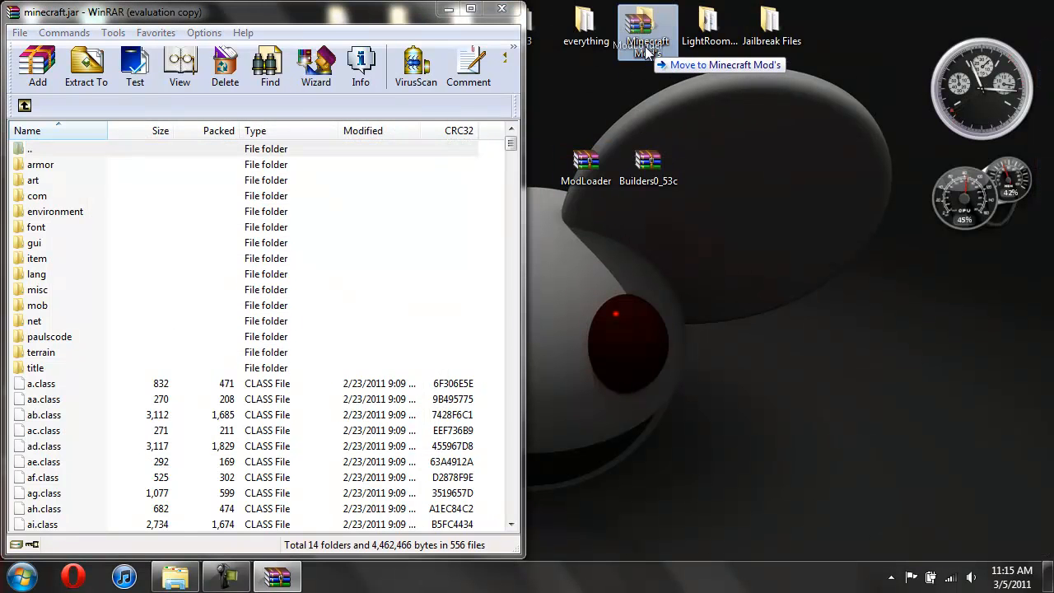
Open the Builders0_53c archive in WinRAR beside minecraft.jar.
double_click(648, 160)
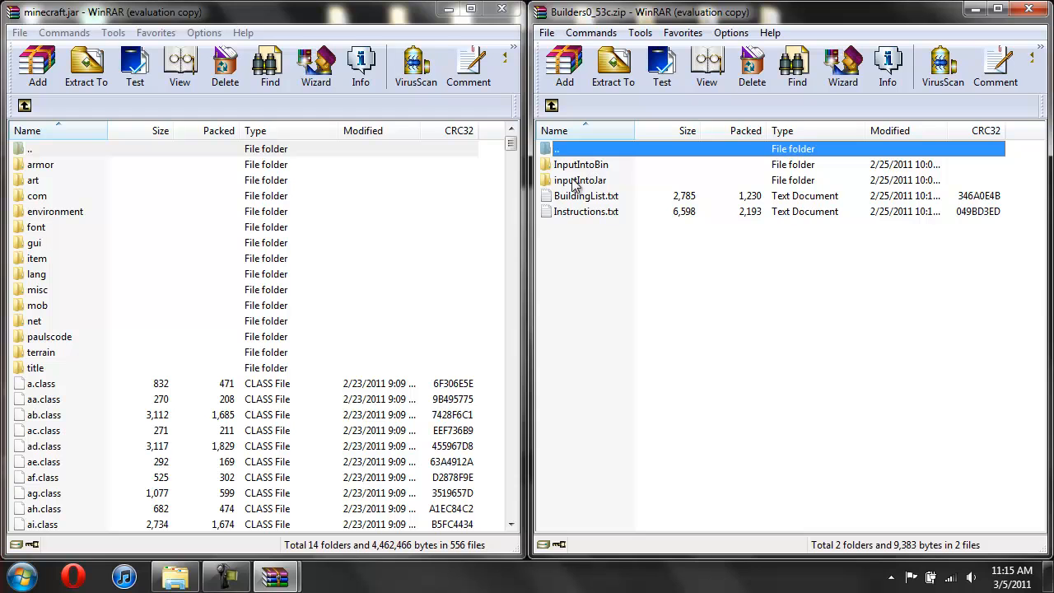
mouse_move(488, 207)
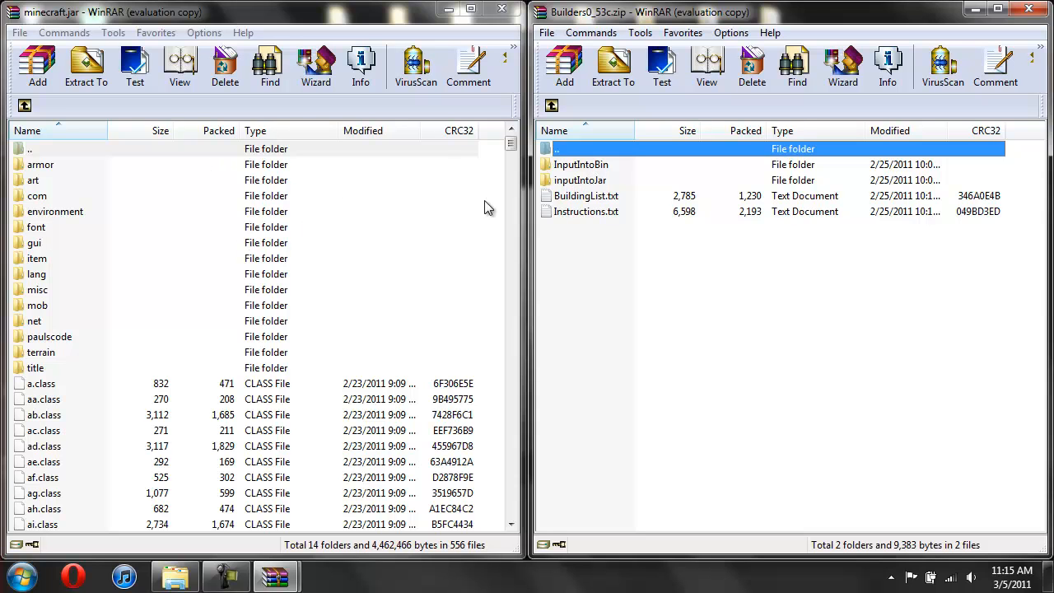
Copy the Builders mob PNG textures from inputIntoJar/mob into minecraft.jar's mob folder, totaling 46 files.
left_click(580, 180)
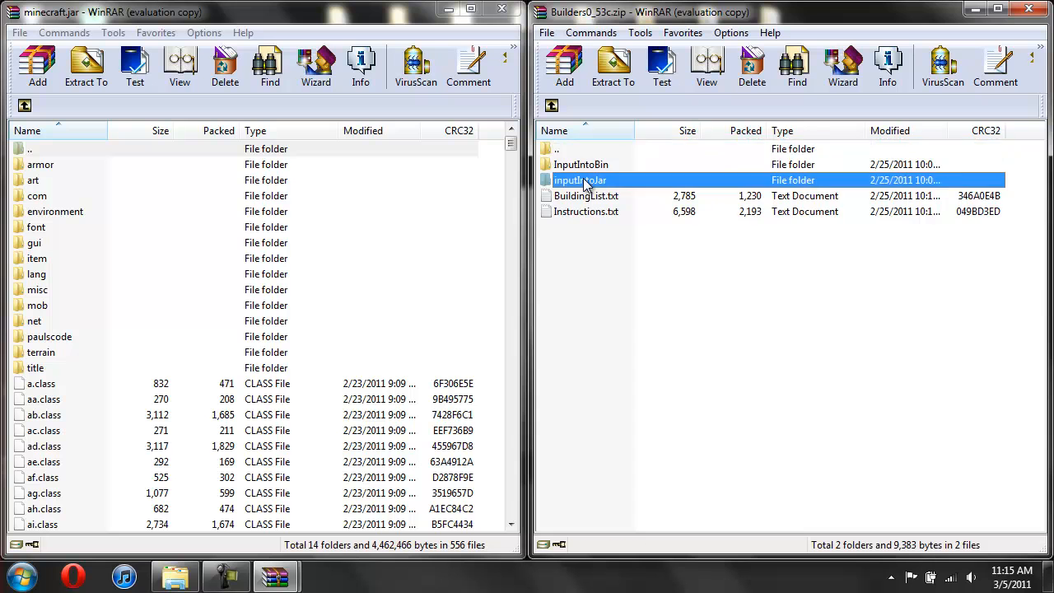
double_click(580, 179)
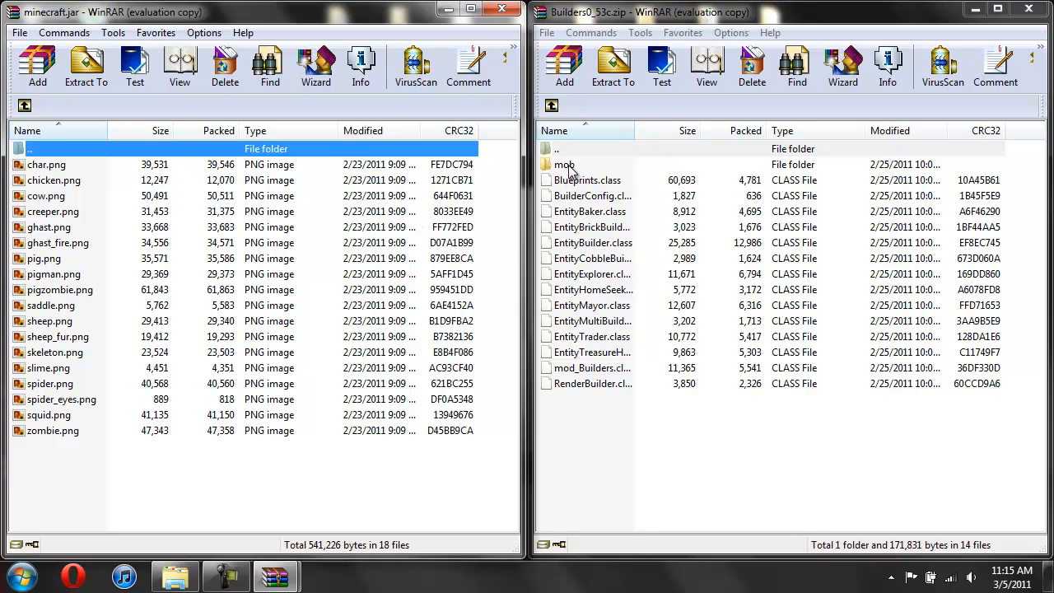
double_click(563, 163)
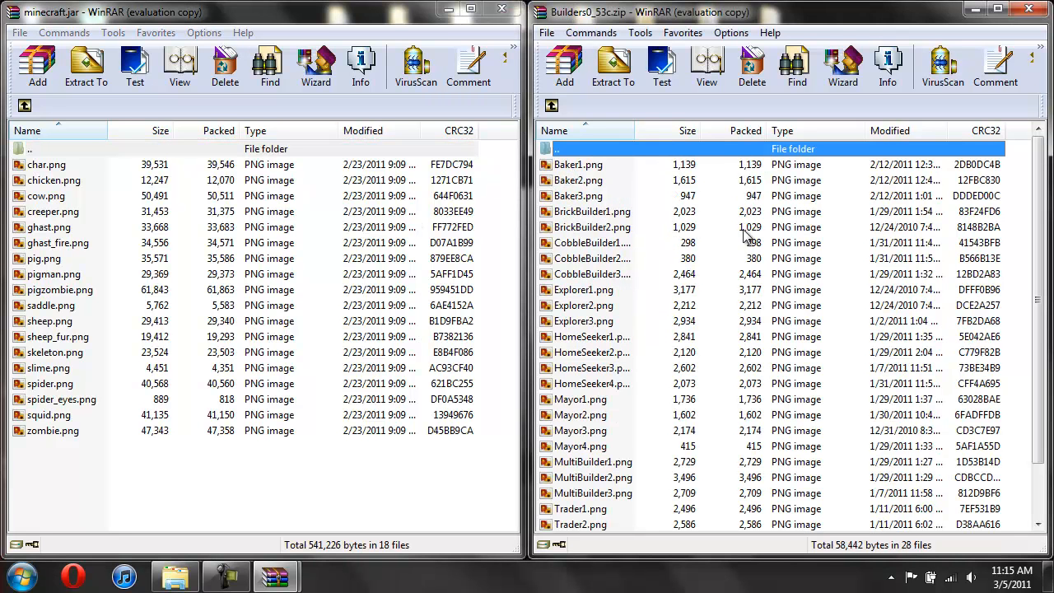
left_click(576, 164)
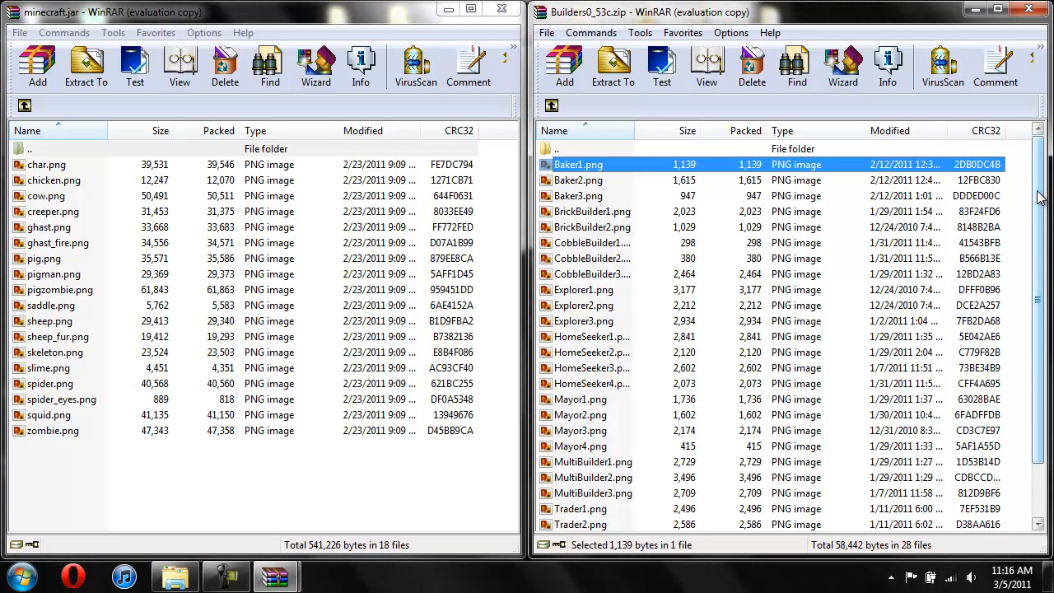
scroll("down", 3)
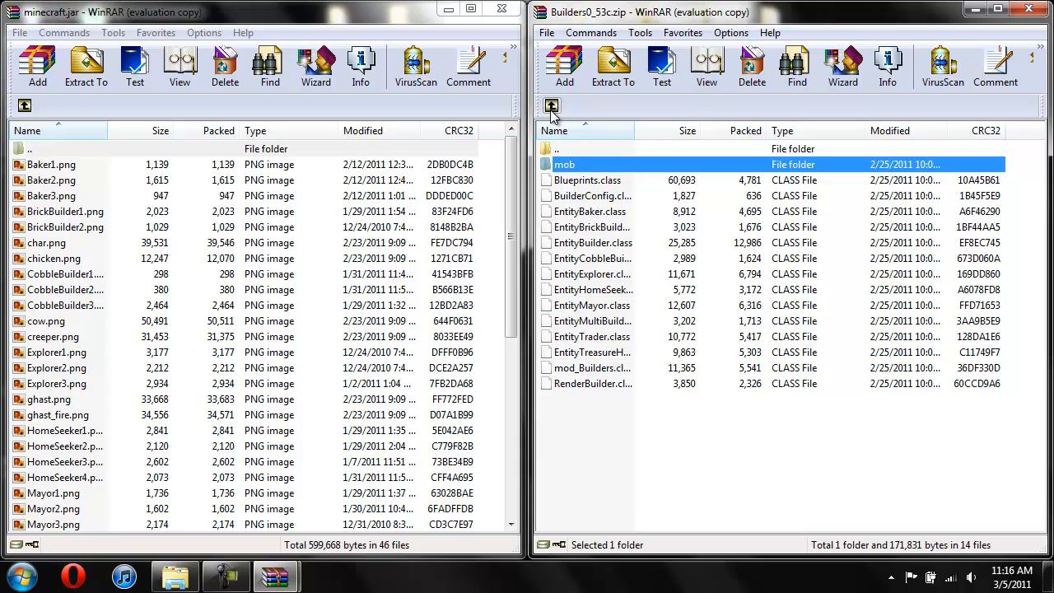
Add the Builders class files from inputIntoJar into minecraft.jar's root and close the jar window.
left_click(24, 107)
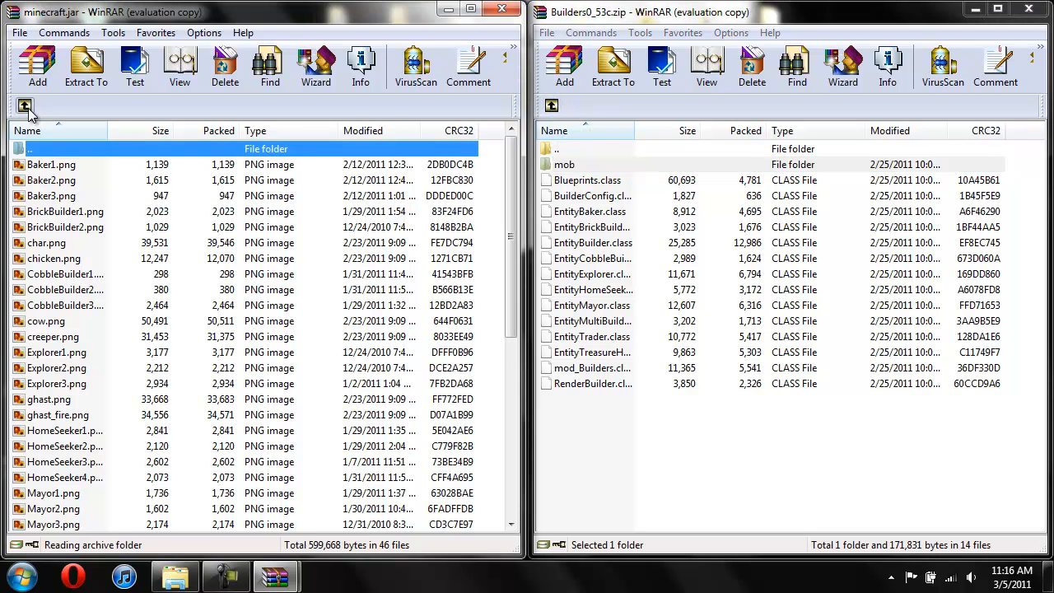
left_click(25, 105)
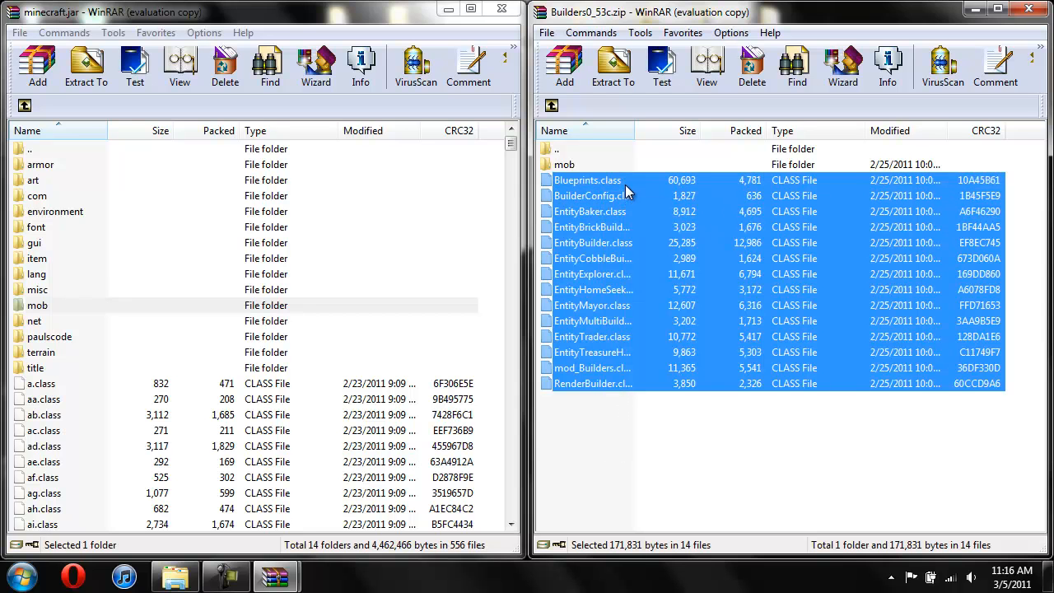
left_click(37, 65)
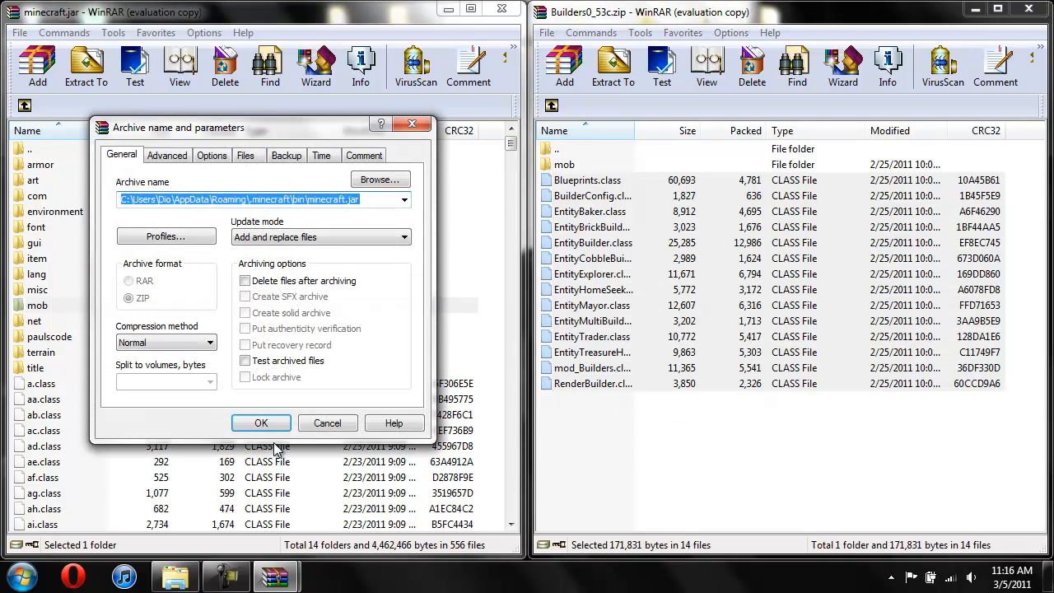
left_click(261, 422)
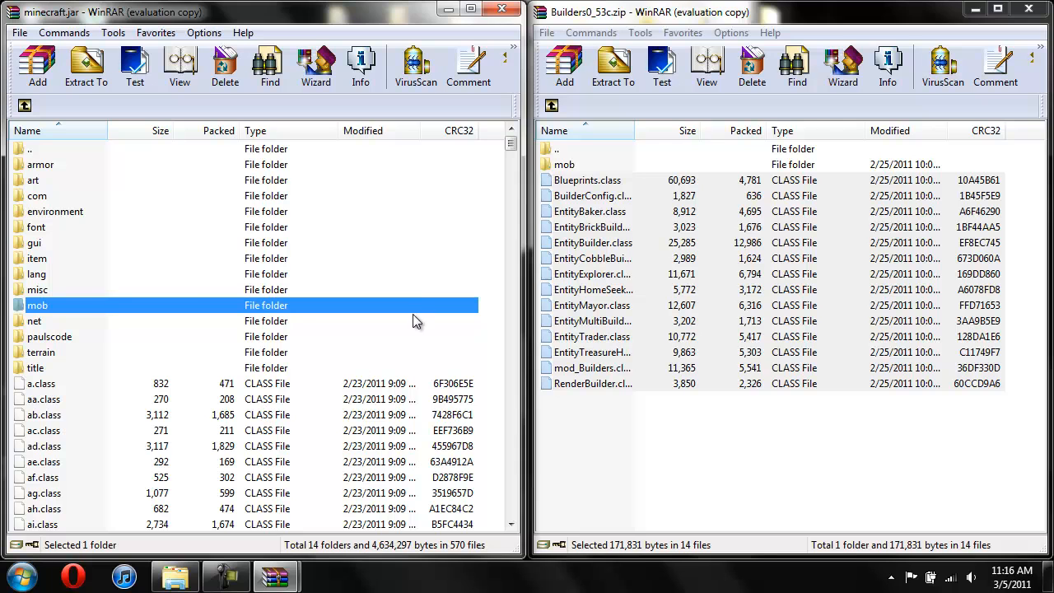
left_click(550, 105)
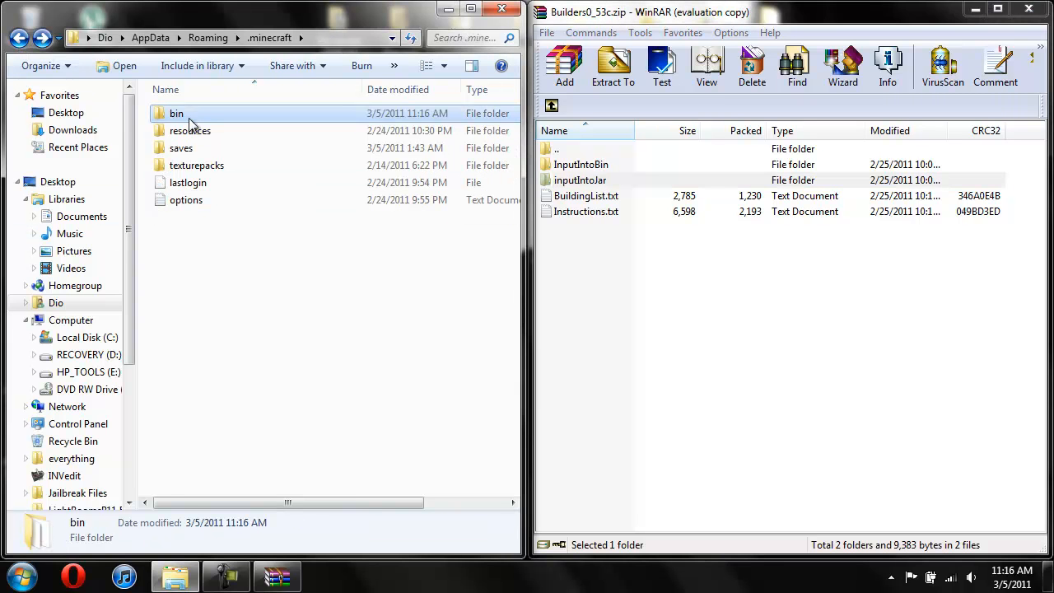
Copy BuilderConfiguration from InputIntoBin into the bin folder, close the Builders archive and select minecraft.jar.
double_click(177, 113)
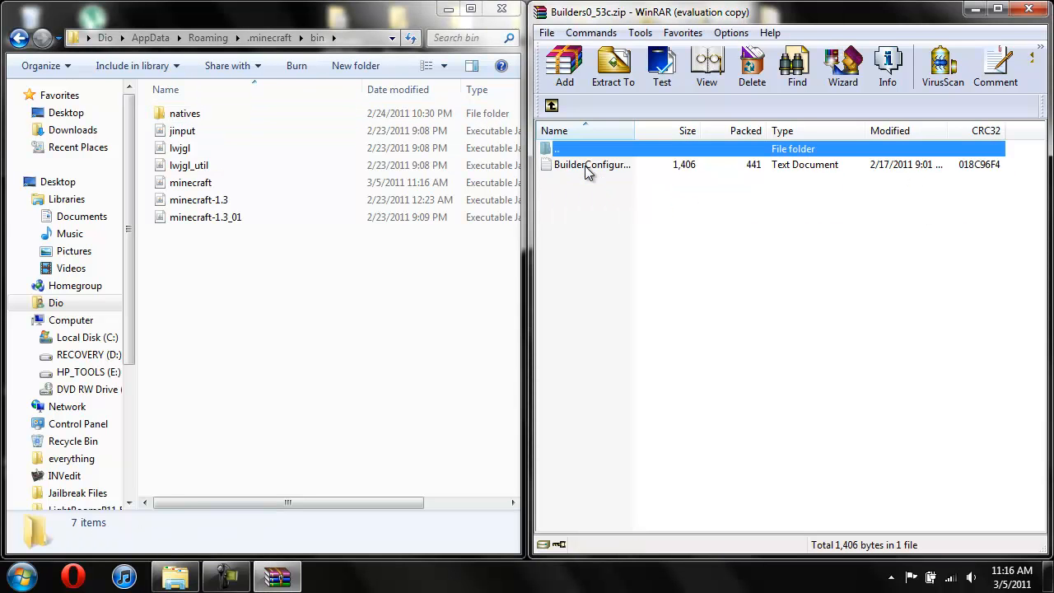
left_click(593, 164)
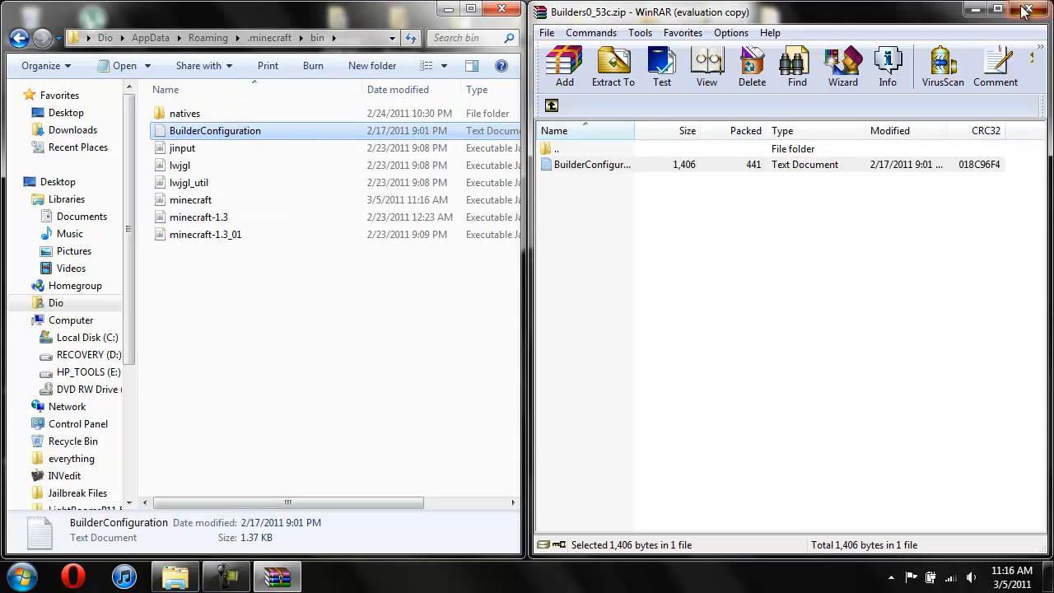
left_click(1034, 10)
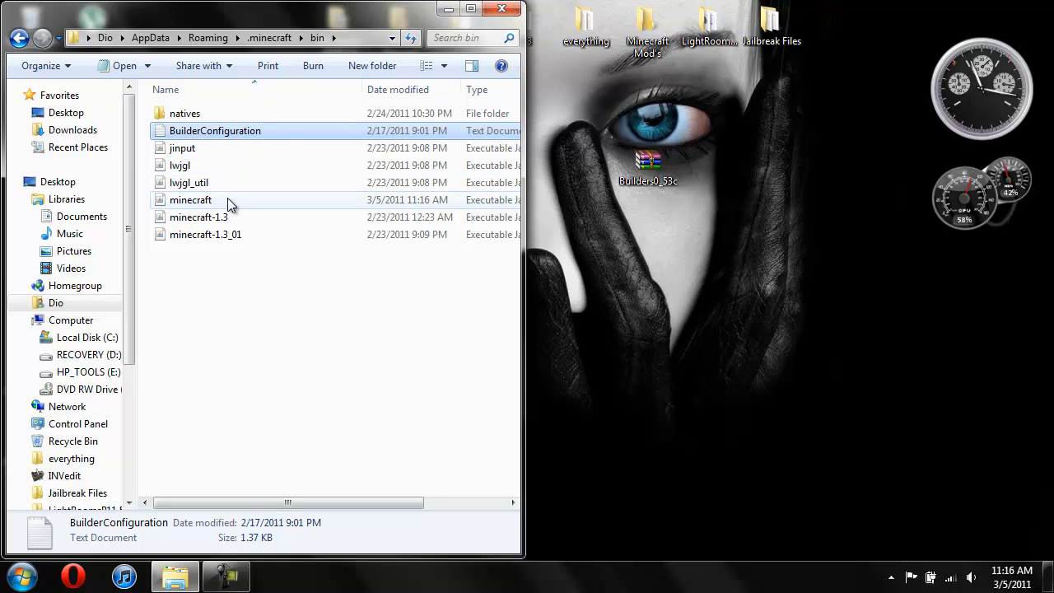
left_click(190, 199)
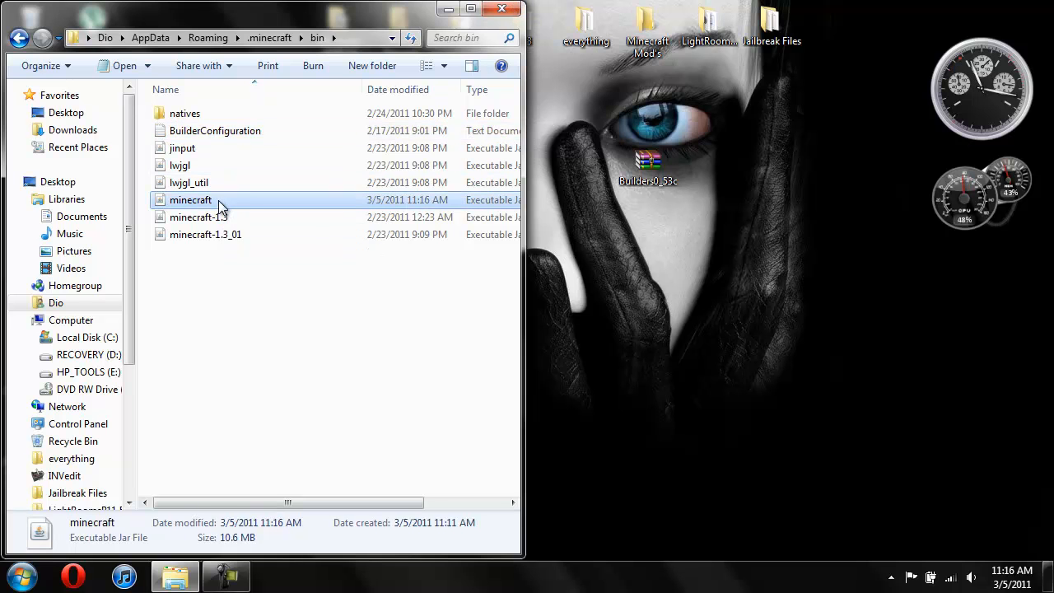
right_click(190, 199)
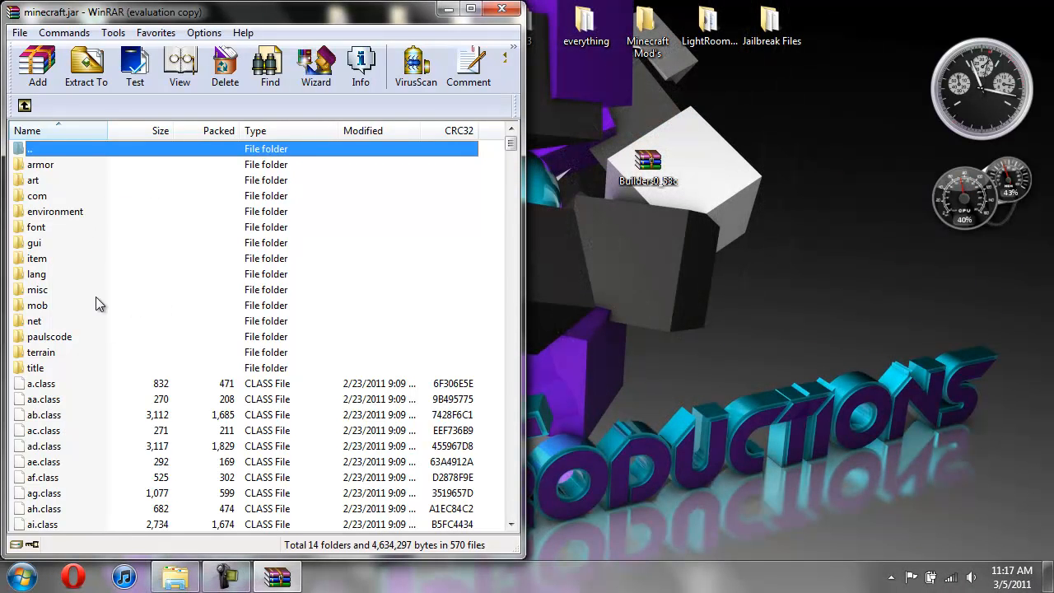
mouse_move(66, 315)
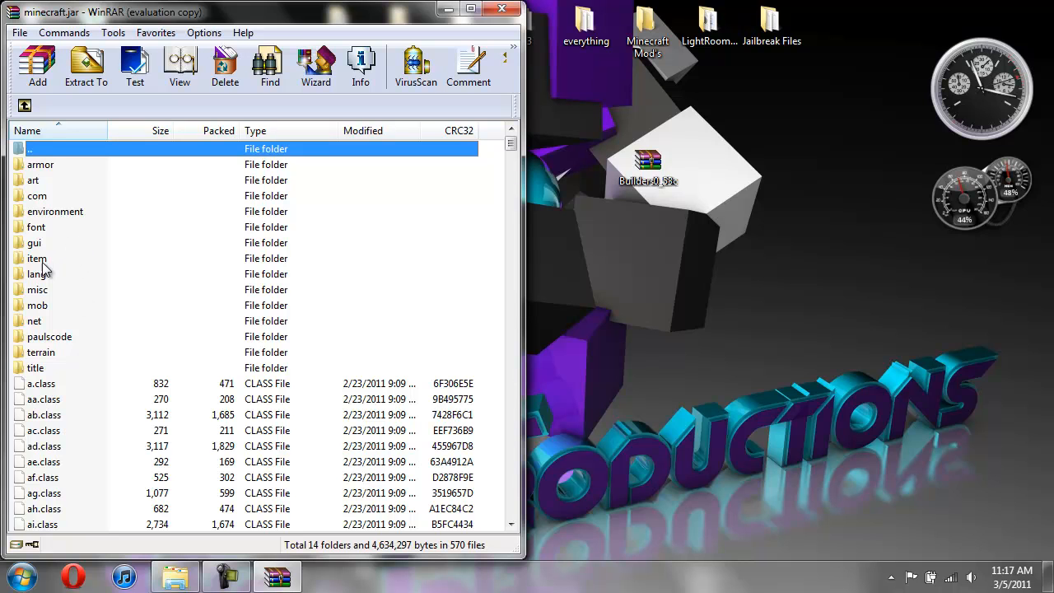
mouse_move(39, 280)
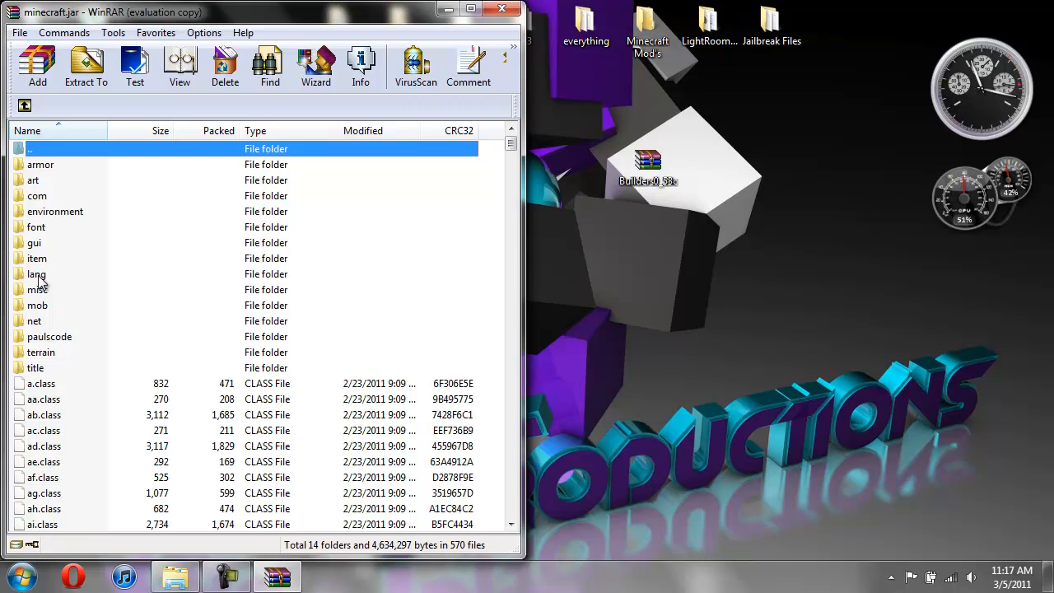
mouse_move(58, 369)
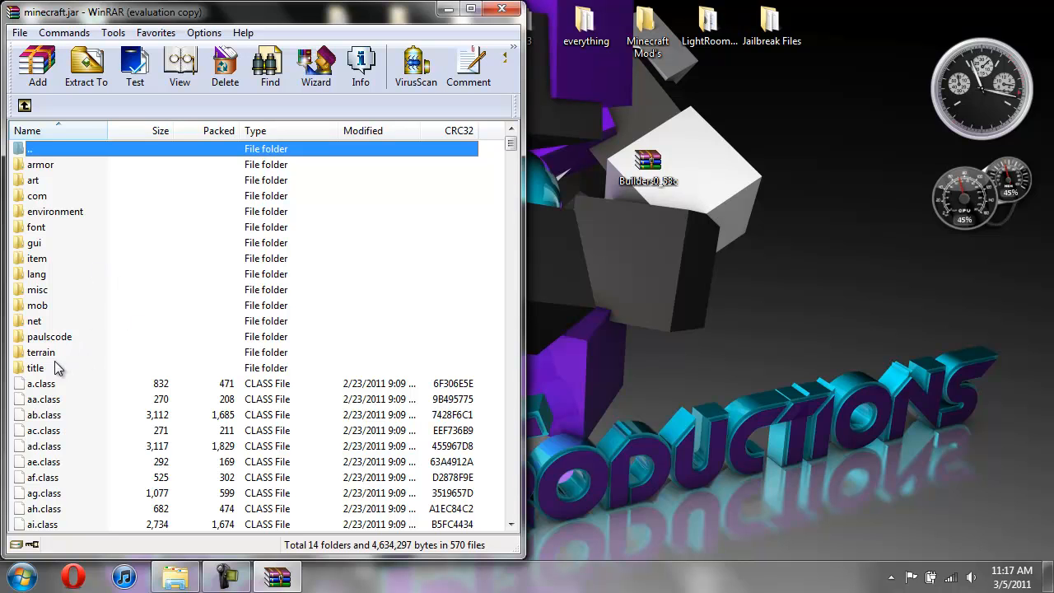
mouse_move(72, 226)
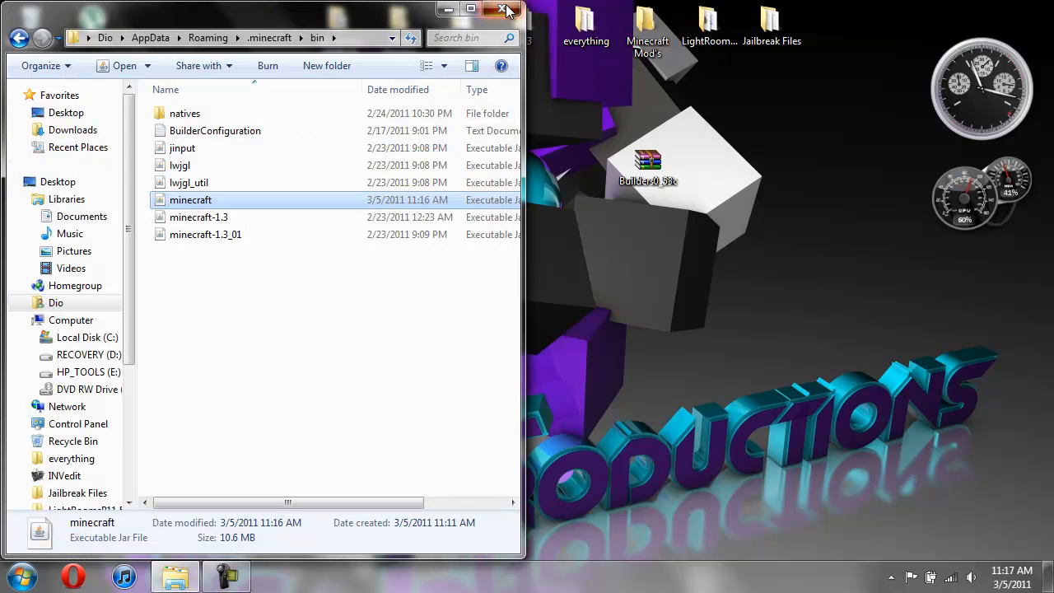
Close the Explorer bin folder window, leaving only the desktop.
left_click(505, 9)
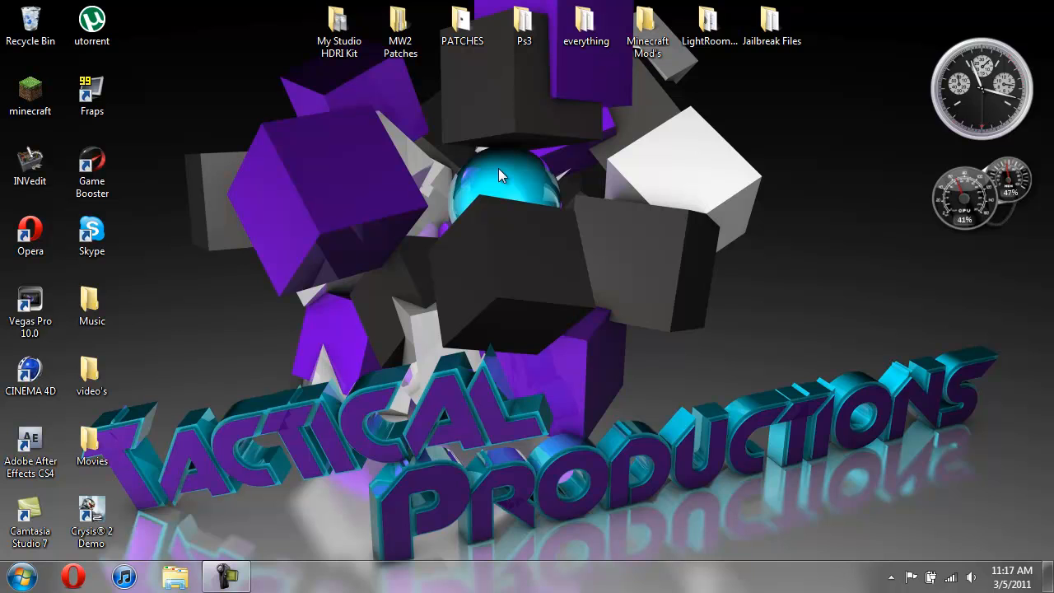
mouse_move(507, 153)
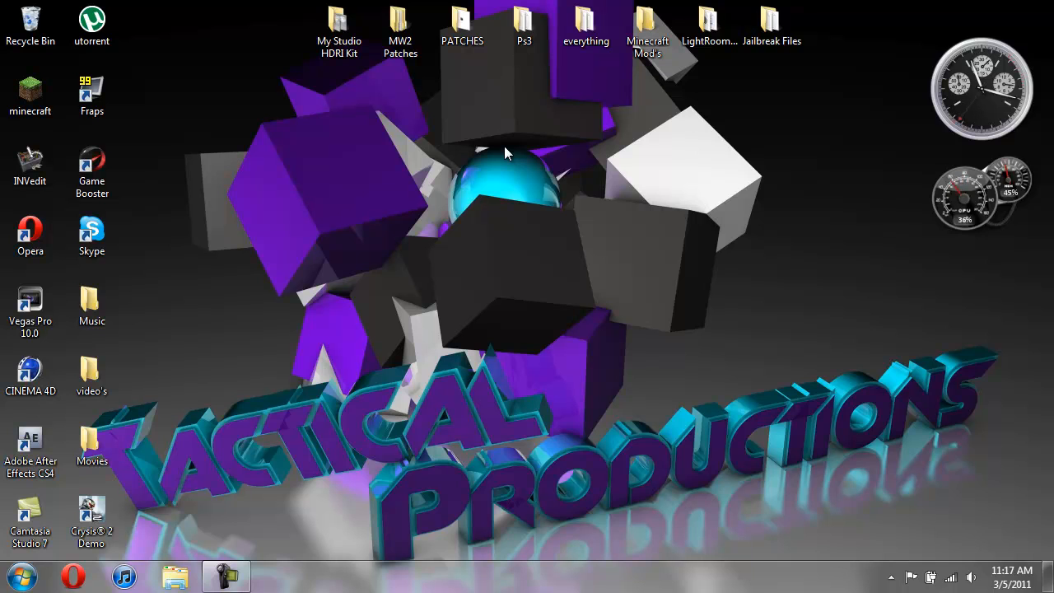
mouse_move(502, 188)
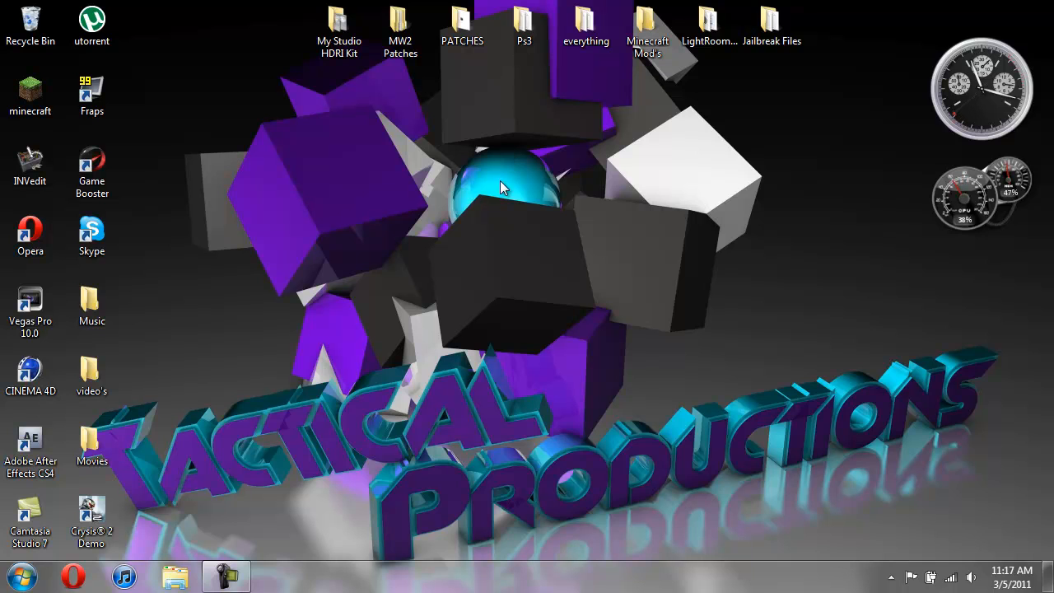
mouse_move(368, 409)
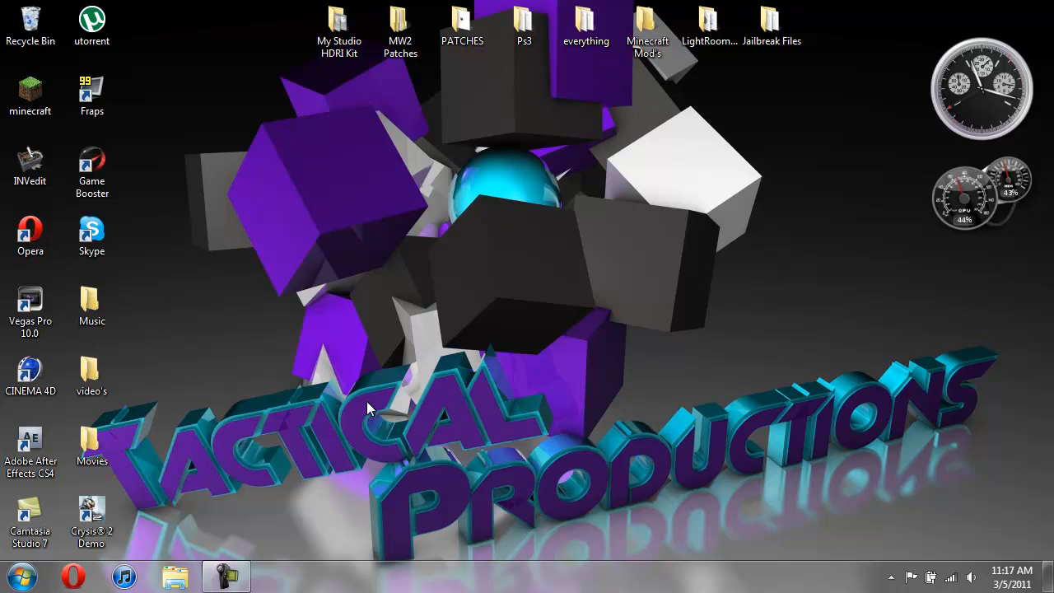